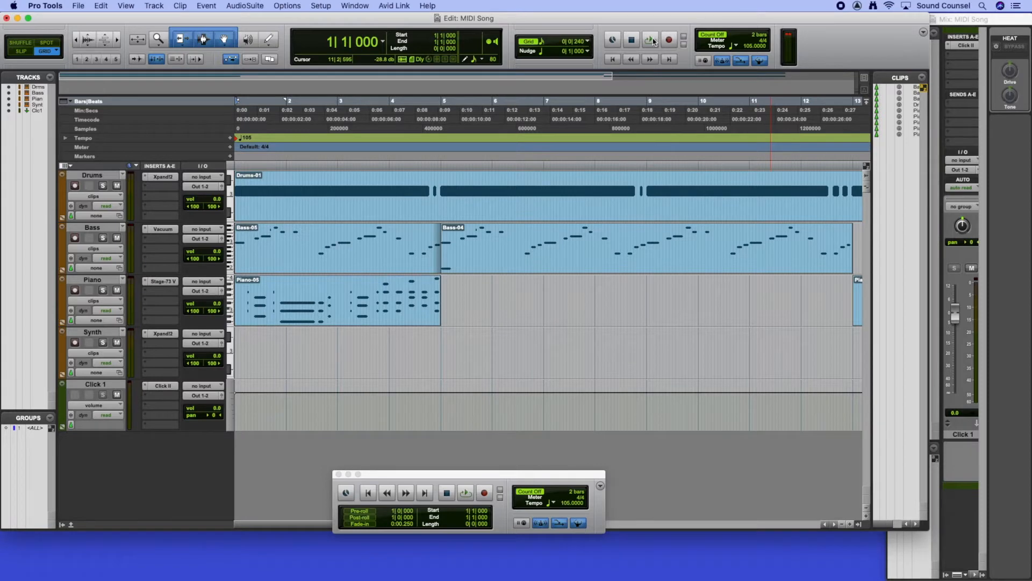
# Audition the song, then select and delete the Drums-01 clip.
pyautogui.click(649, 40)
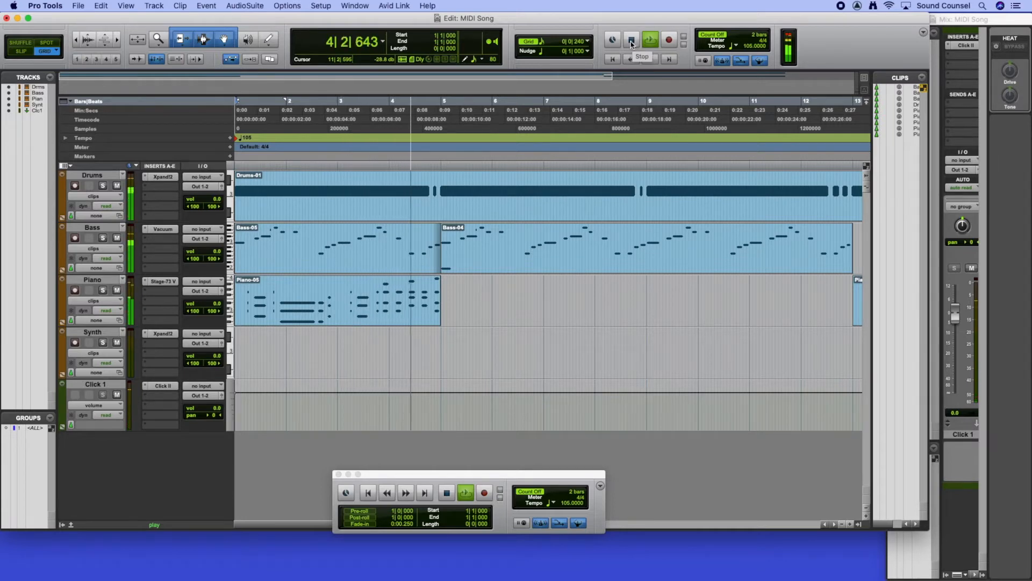
pyautogui.click(630, 39)
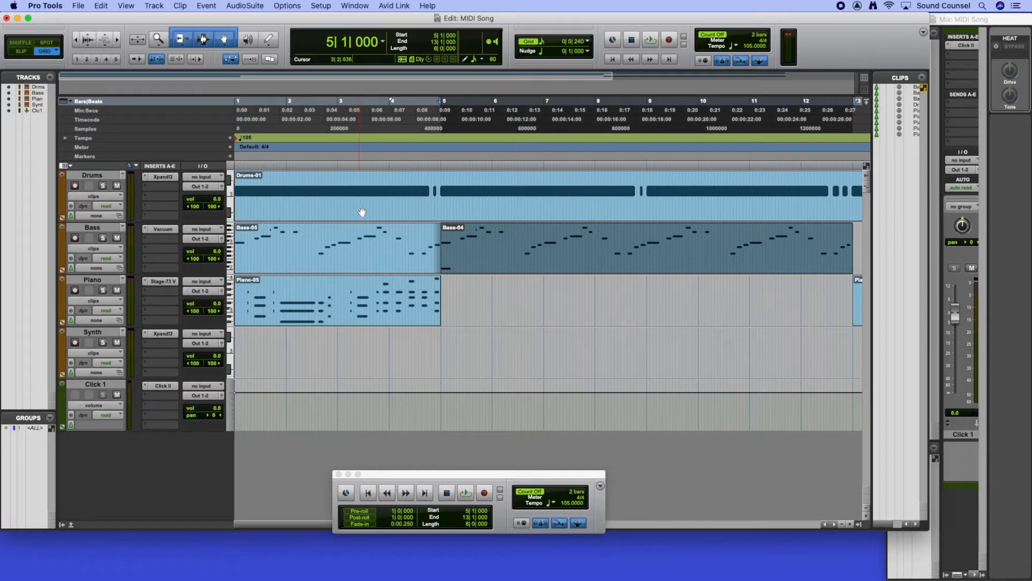
pyautogui.moveTo(297, 211)
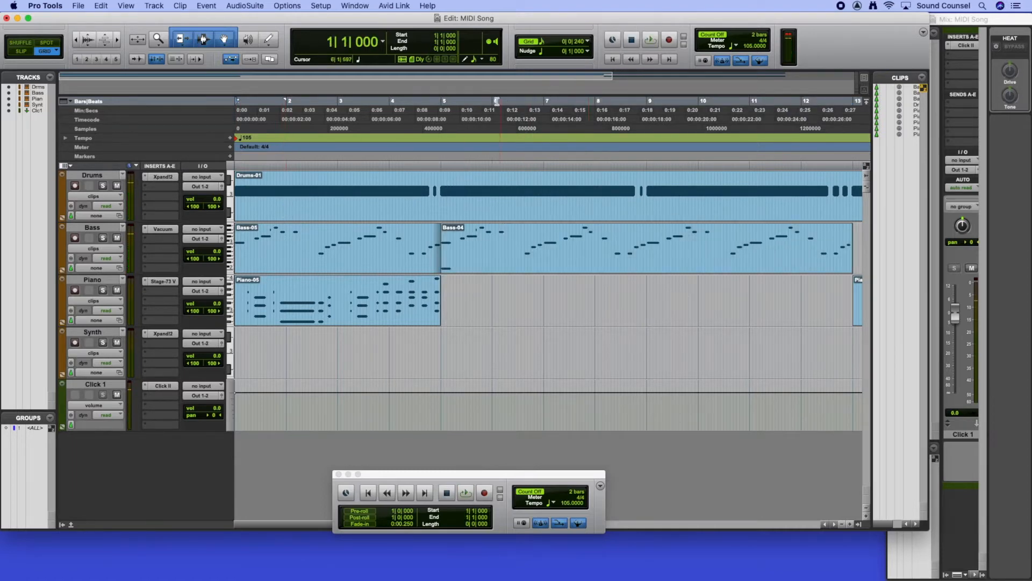
pyautogui.click(464, 492)
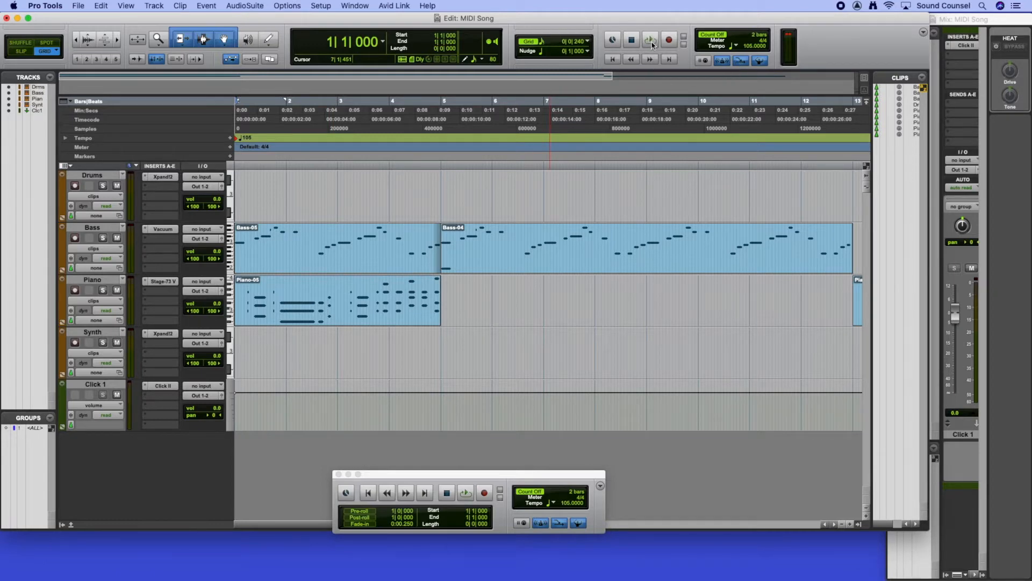
# Switch playback to Loop mode and select bars 1 to 5 on the timeline.
pyautogui.click(650, 40)
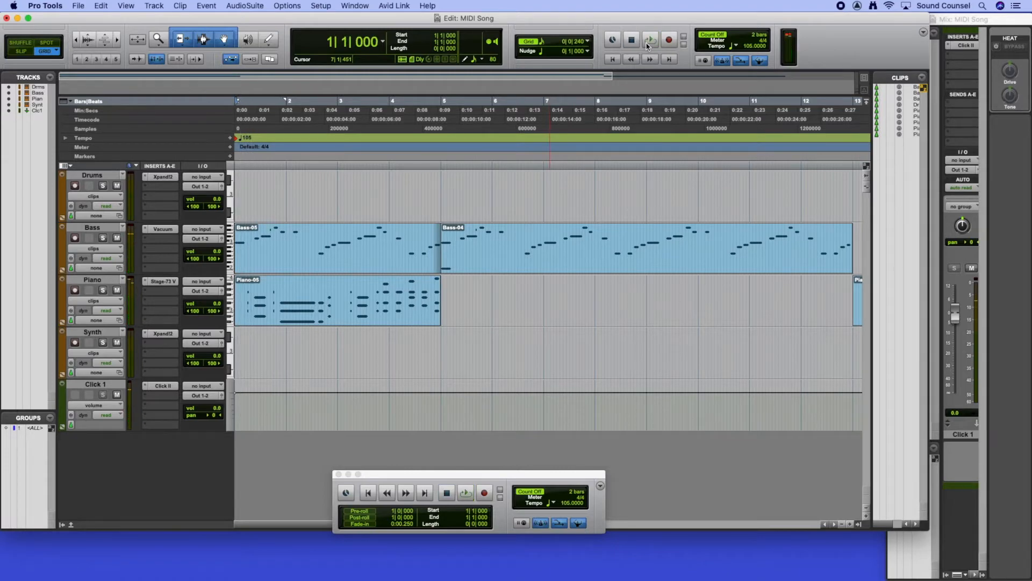
pyautogui.click(650, 39)
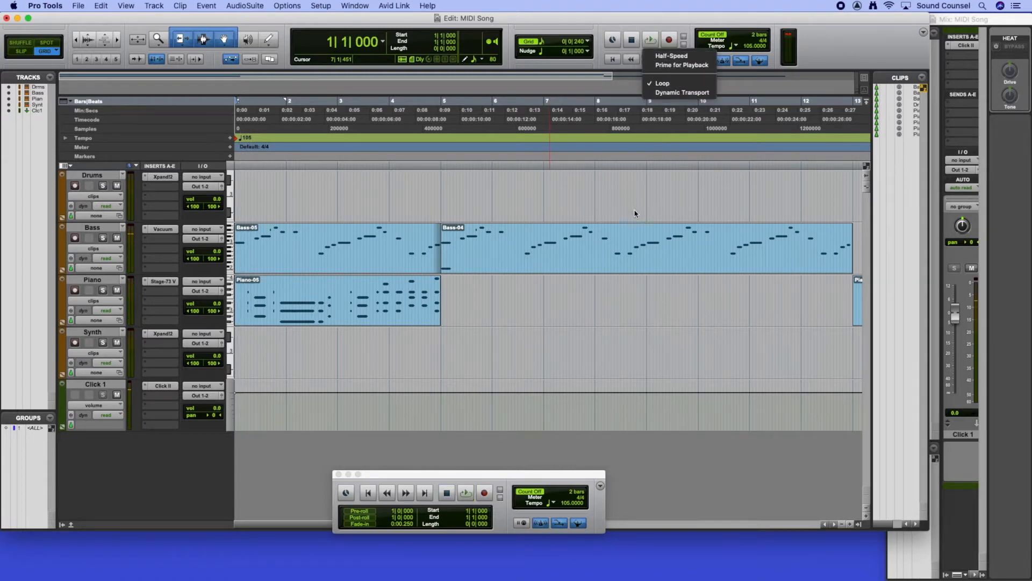
pyautogui.click(287, 5)
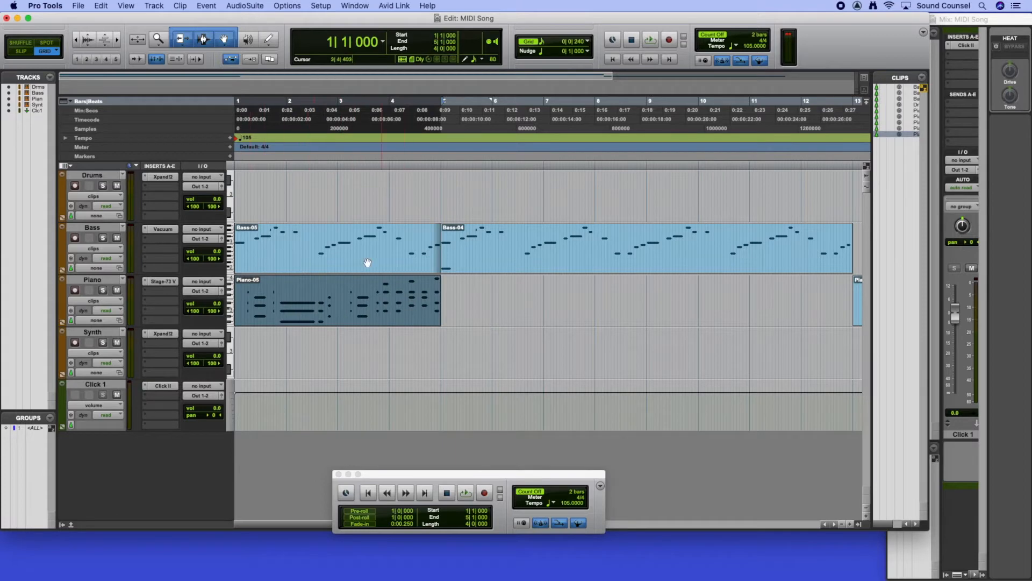
pyautogui.click(466, 493)
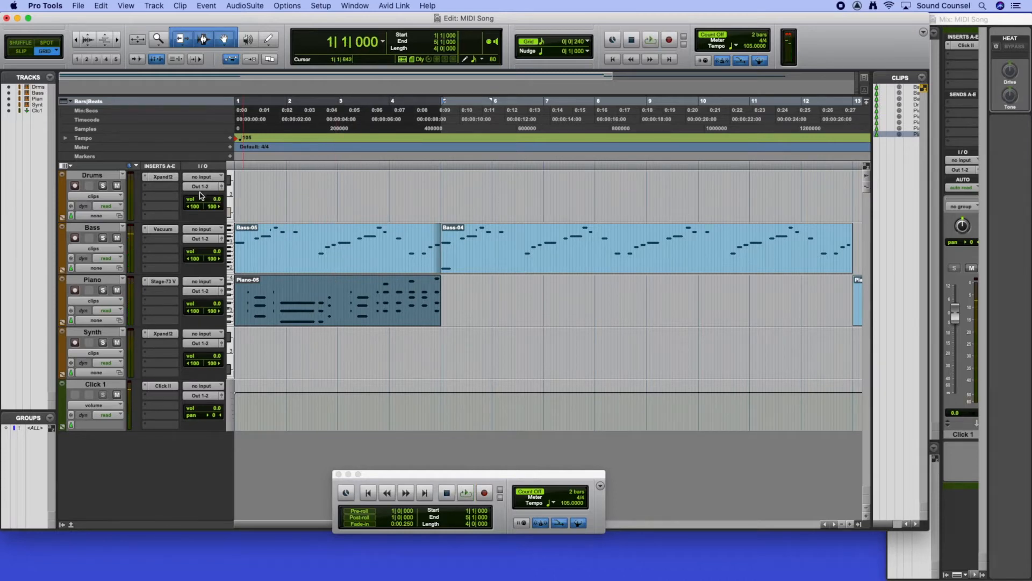
# Load 024 Drums > Kicks Menu X2+ into Xpand!2 part A and record-arm Drums.
pyautogui.click(161, 176)
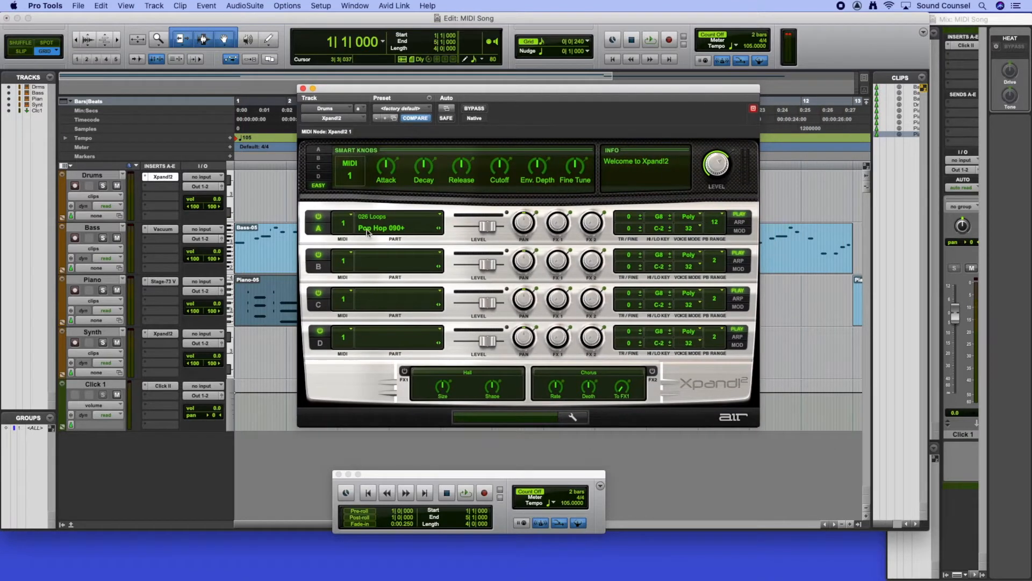
pyautogui.click(395, 227)
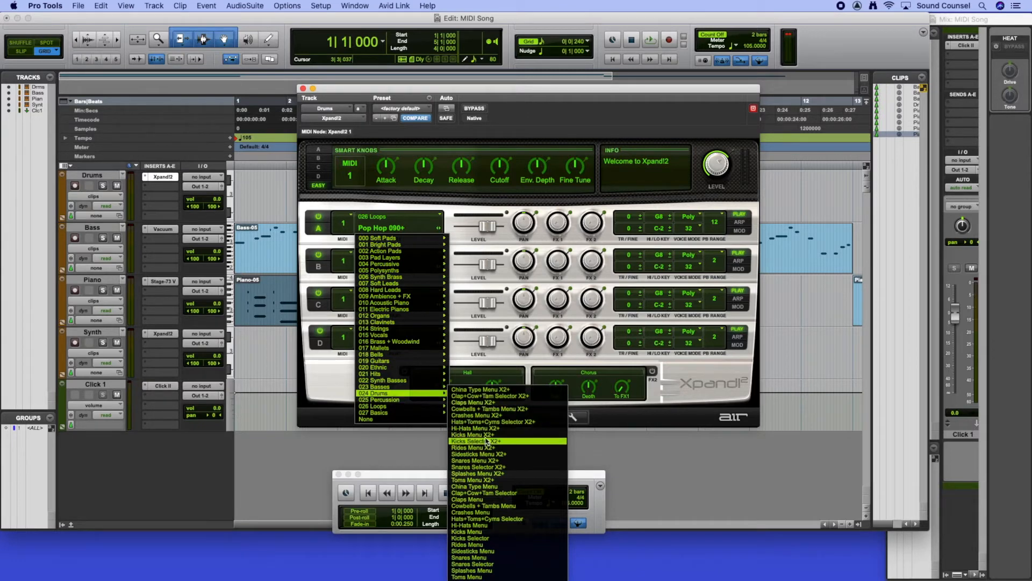
pyautogui.click(480, 441)
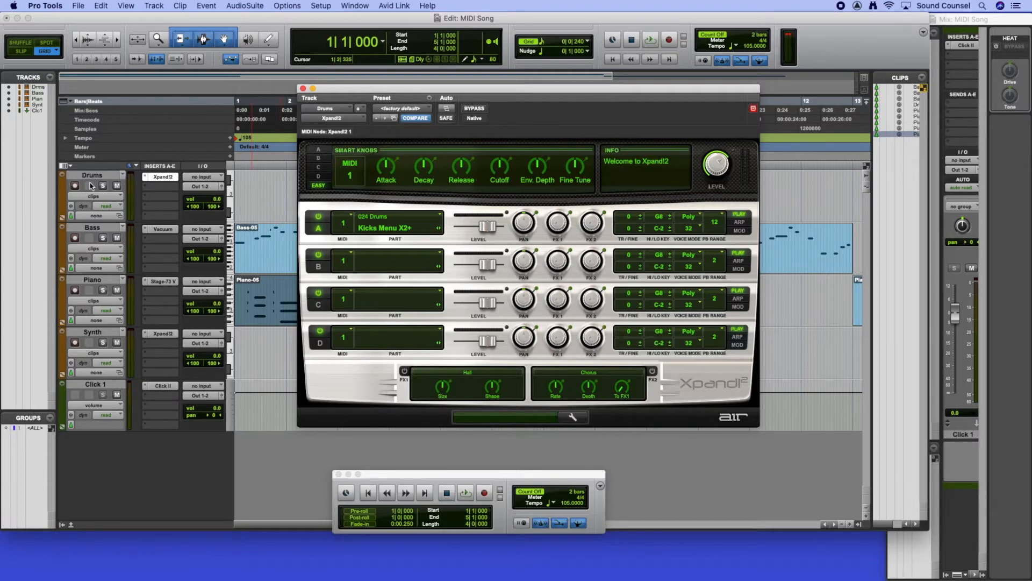
pyautogui.click(74, 185)
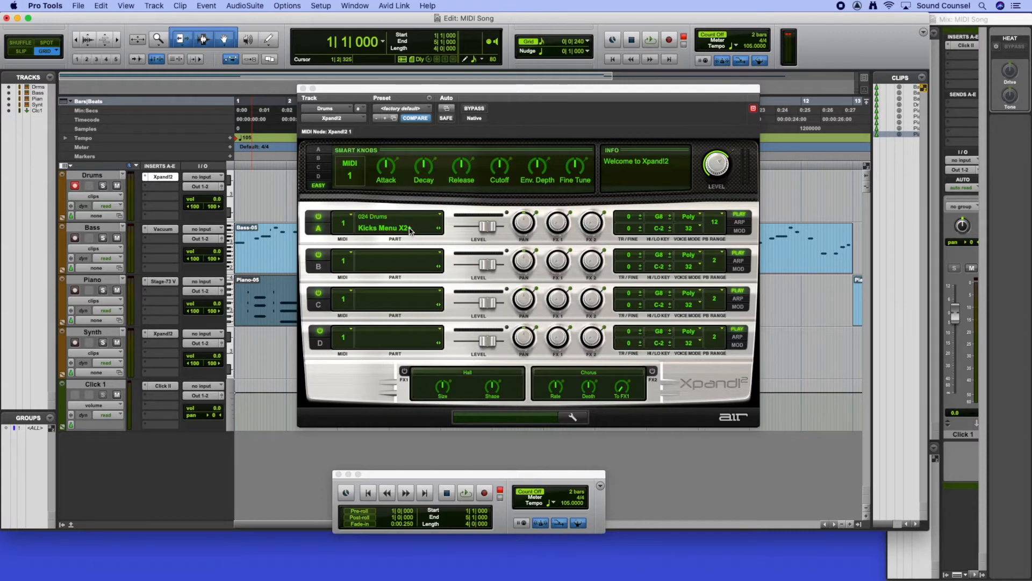
# Change Xpand!2 part A's patch to 024 Drums > Kicks Selector X2+.
pyautogui.click(395, 227)
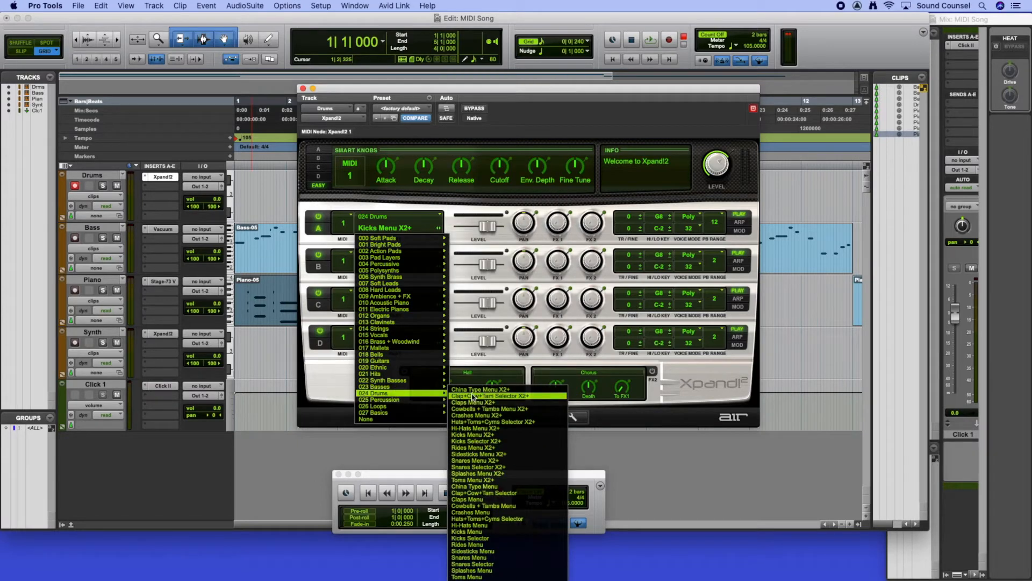
pyautogui.moveTo(472, 402)
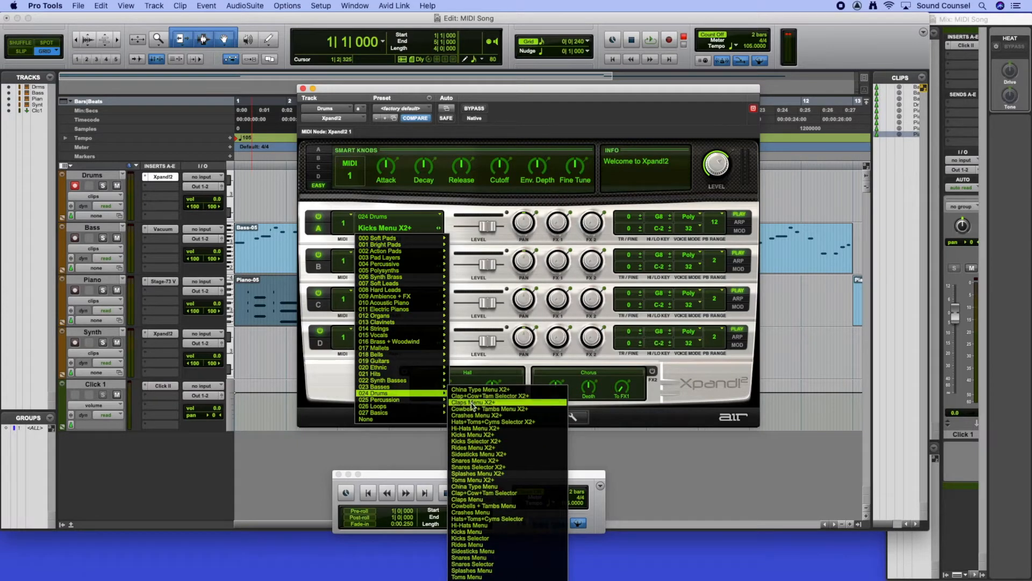
pyautogui.click(475, 441)
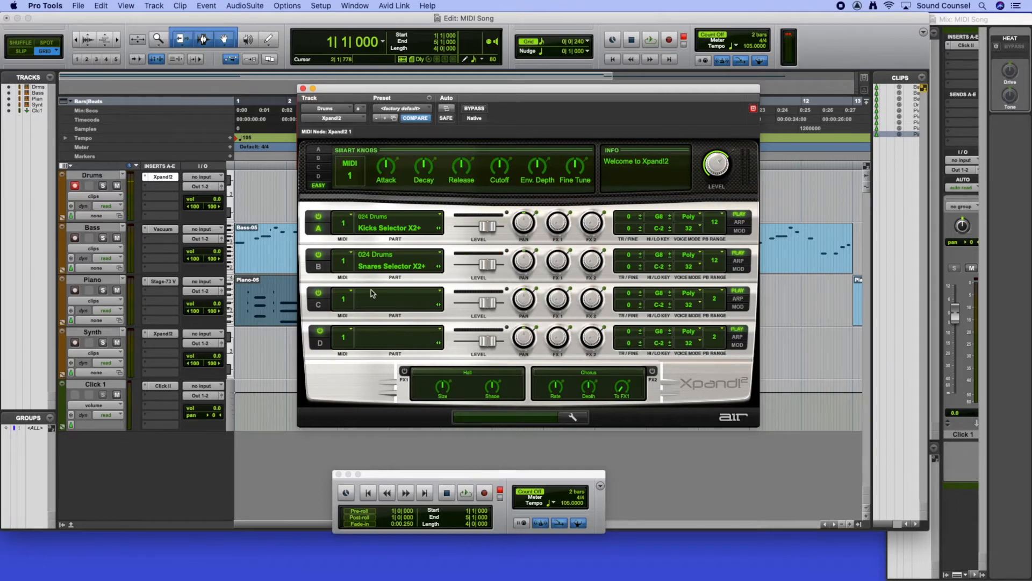
# Set Xpand!2 part C to the 024 Drums > Hats+Toms+Cyms Selector patch.
pyautogui.click(395, 299)
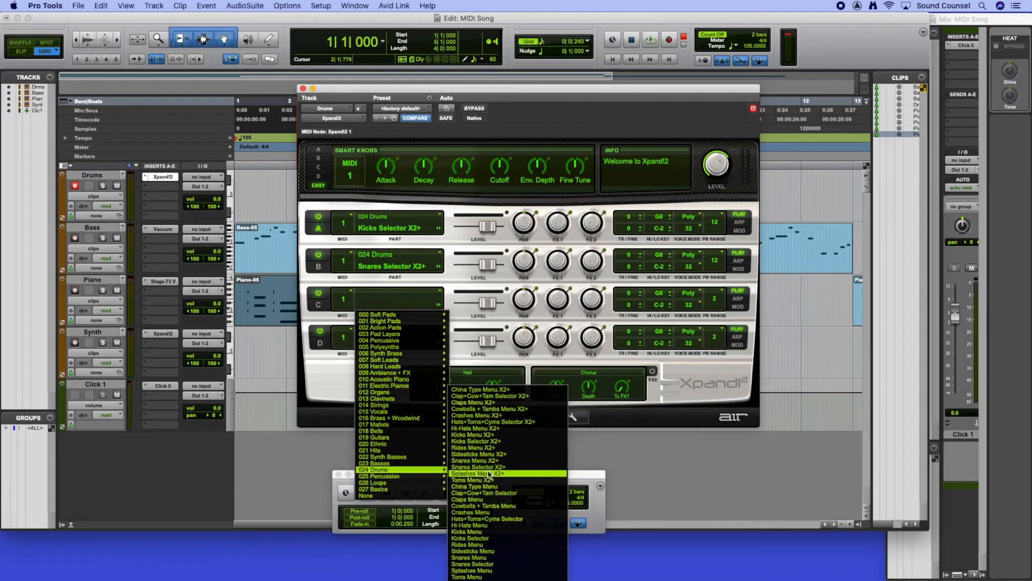
pyautogui.moveTo(501, 519)
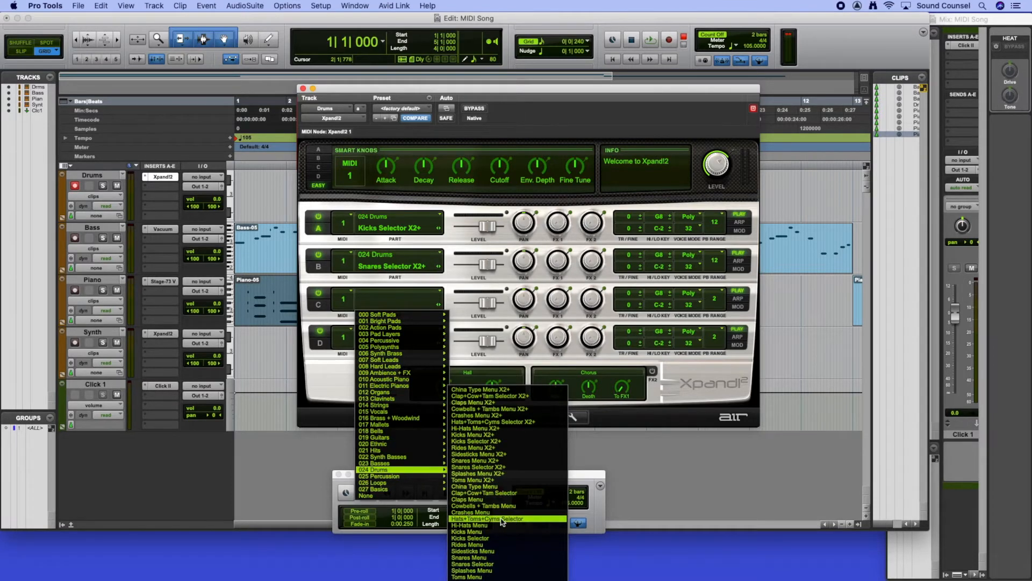
pyautogui.click(493, 519)
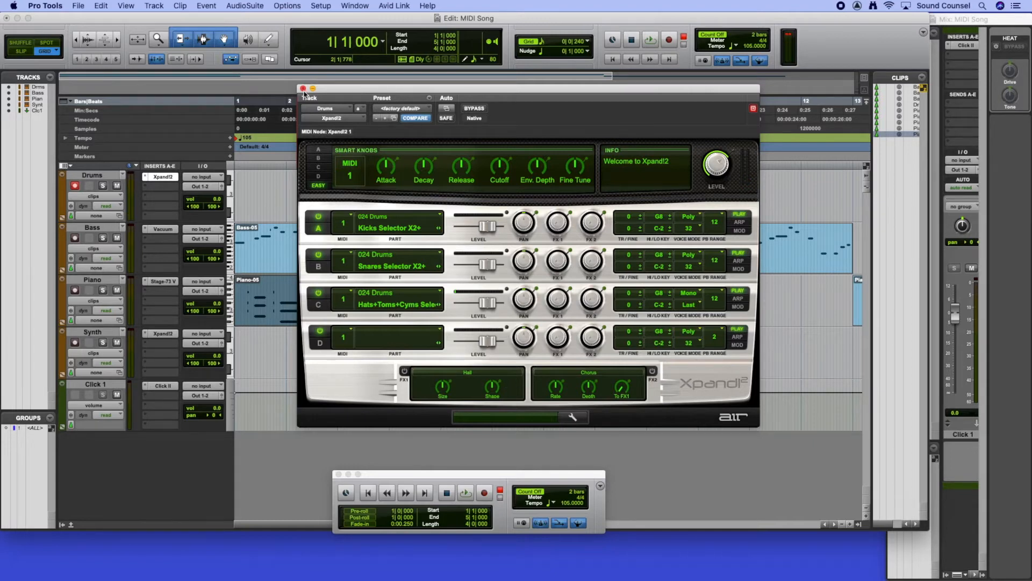
# Close the Xpand!2 window and start recording the Drums track from bar 1.
pyautogui.click(302, 88)
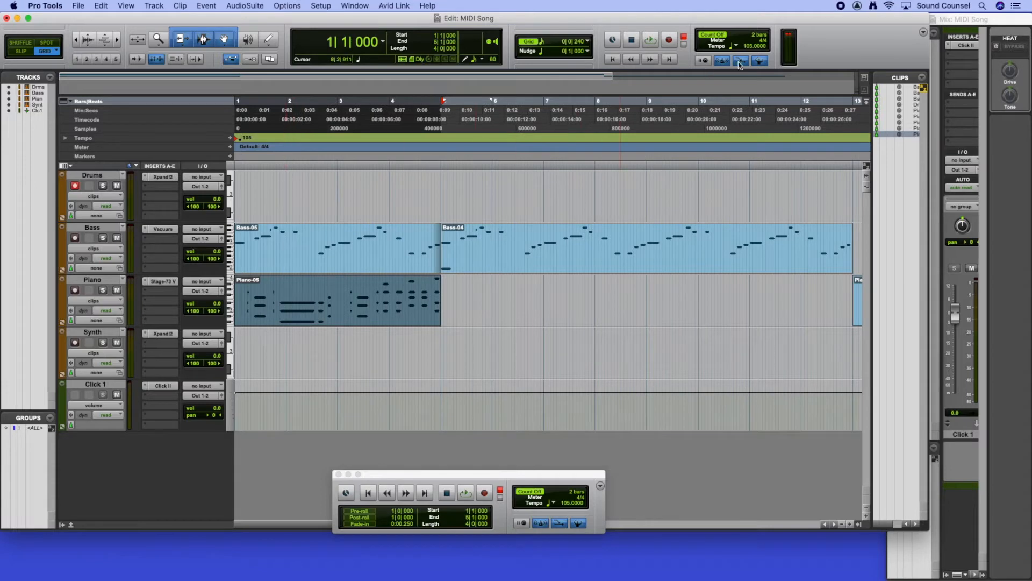
pyautogui.moveTo(740, 61)
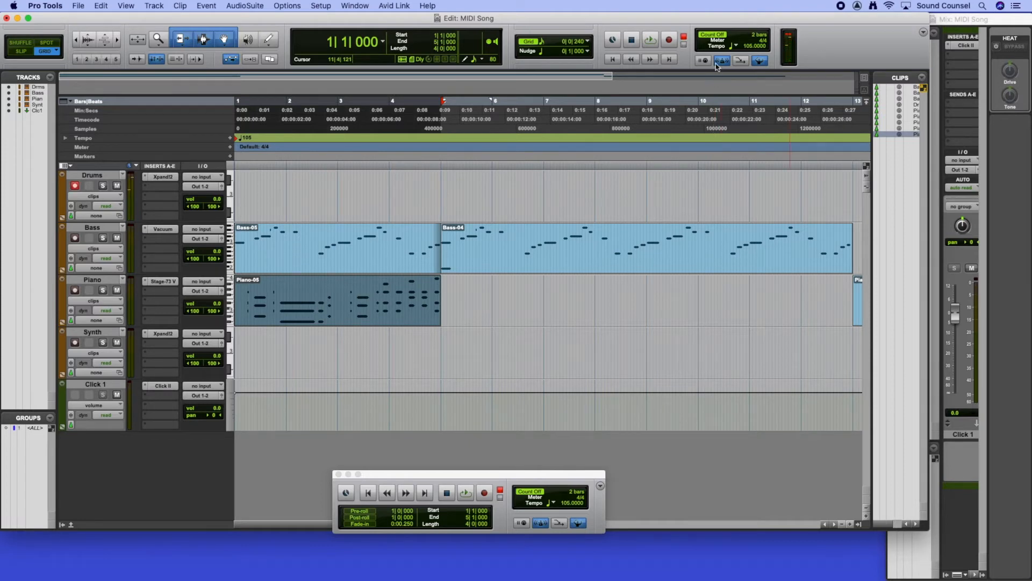
pyautogui.click(669, 40)
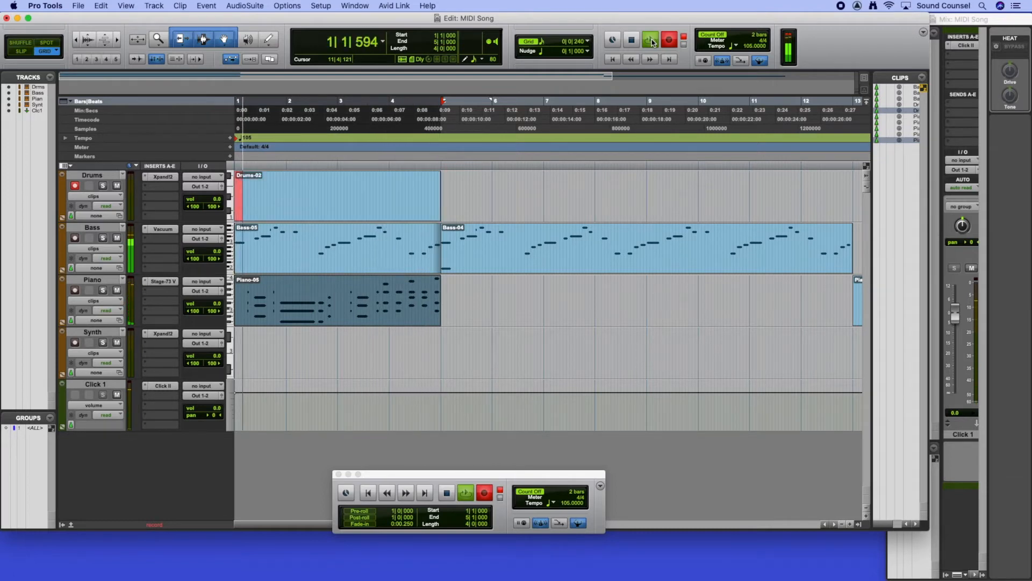
# Stop the first pass and record a fresh four-bar drum take as Drums-03.
pyautogui.click(649, 40)
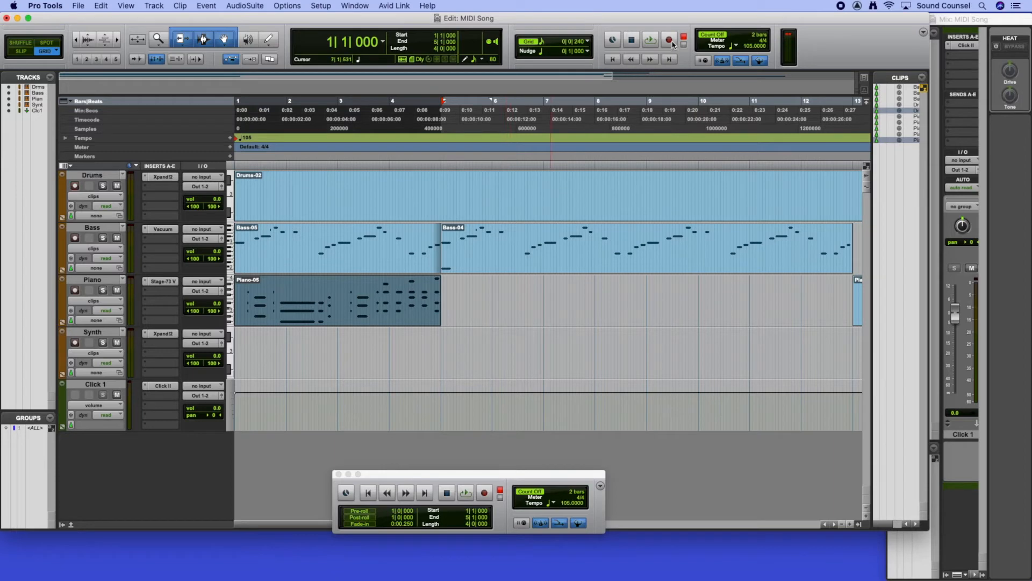
pyautogui.click(669, 39)
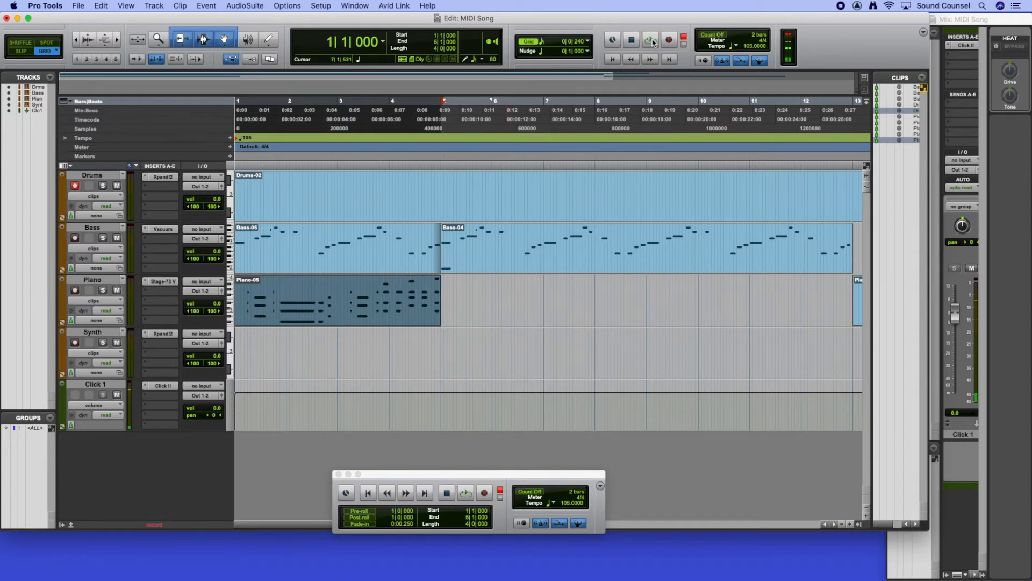
pyautogui.click(669, 41)
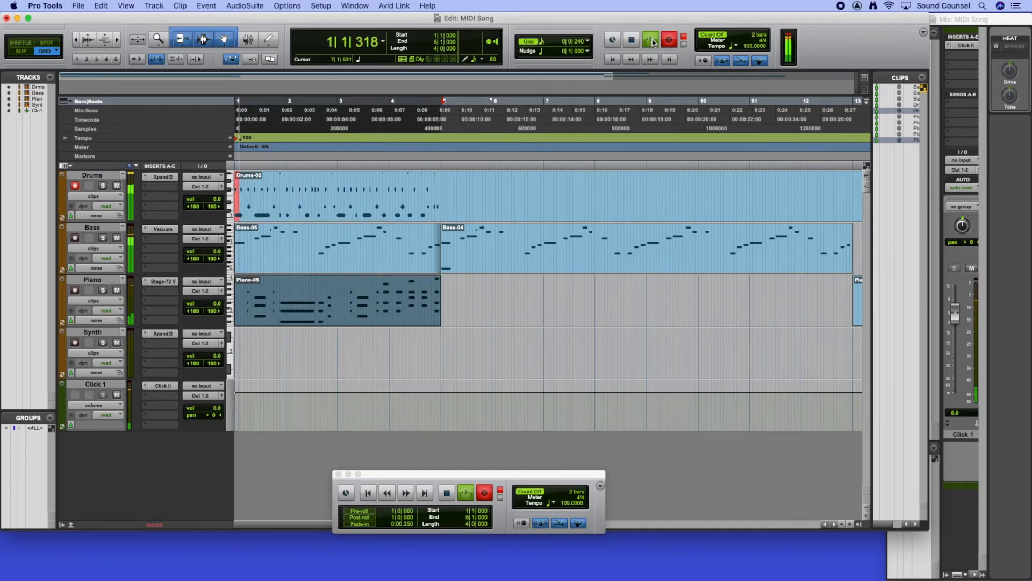
pyautogui.click(649, 40)
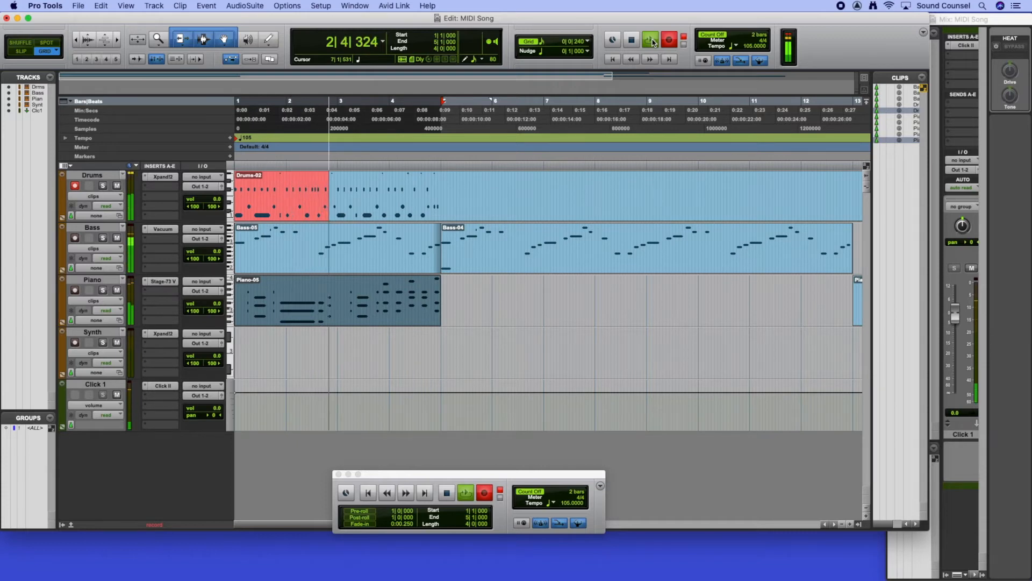
pyautogui.click(649, 39)
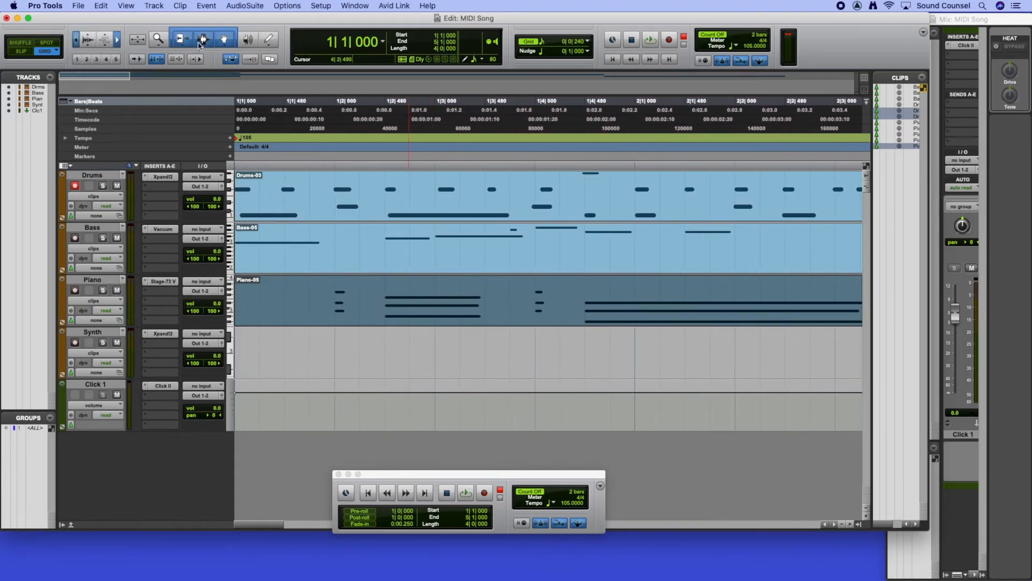
# Quantize Drums-03 to 1/16 notes and open it in the MIDI Editor.
pyautogui.click(563, 129)
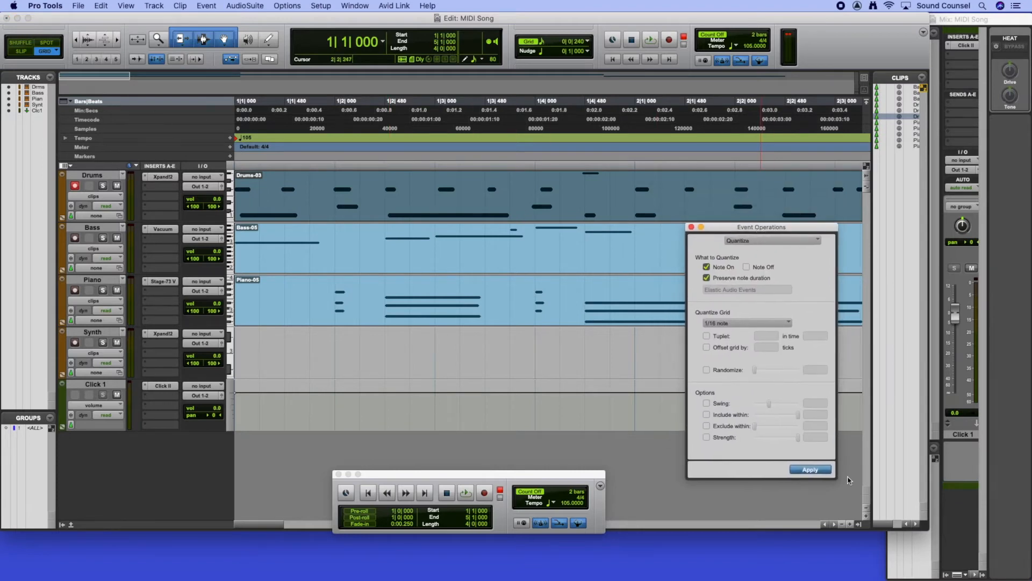
pyautogui.click(810, 469)
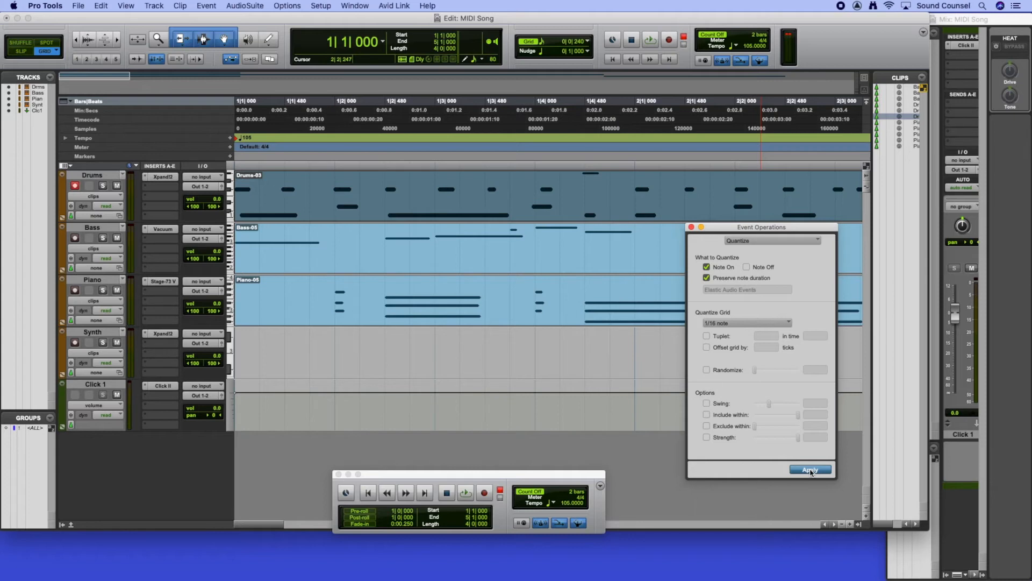
pyautogui.moveTo(748, 449)
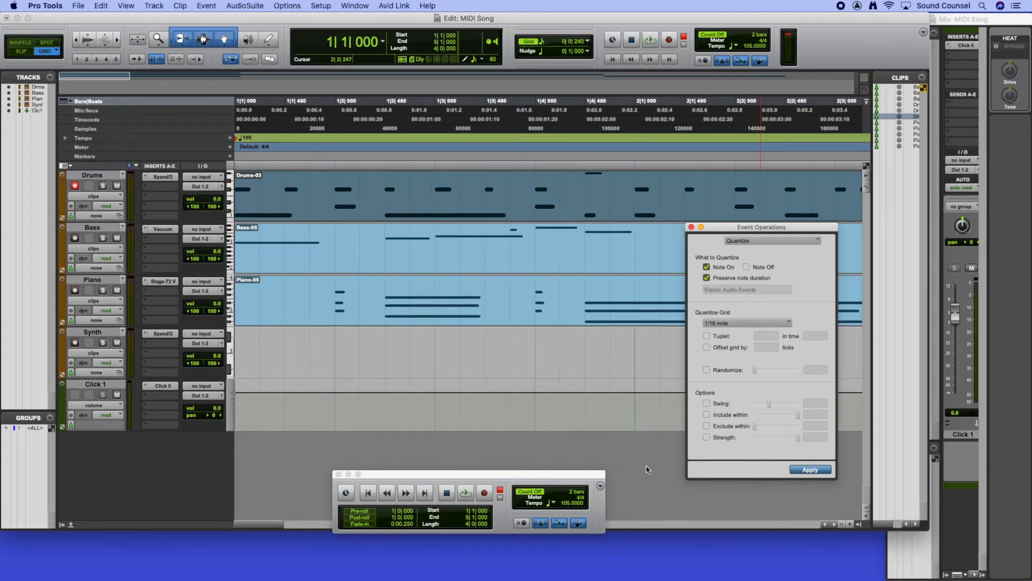
pyautogui.click(466, 492)
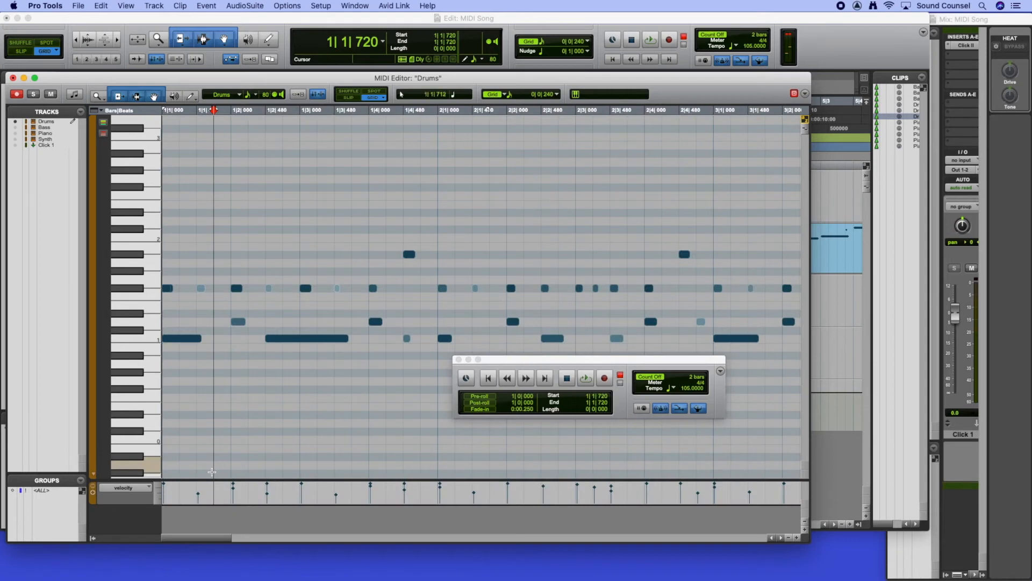
pyautogui.click(200, 288)
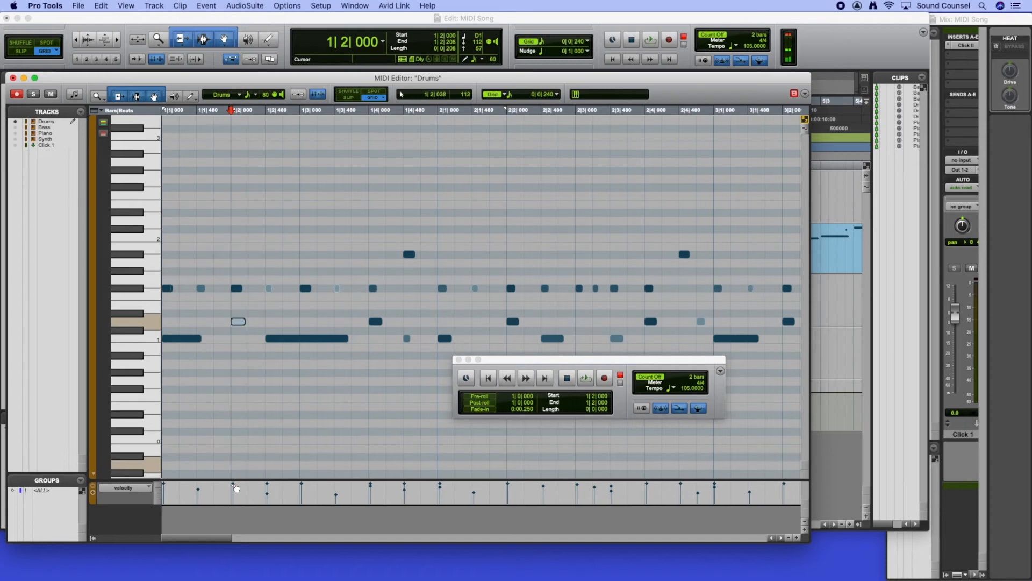
pyautogui.click(584, 377)
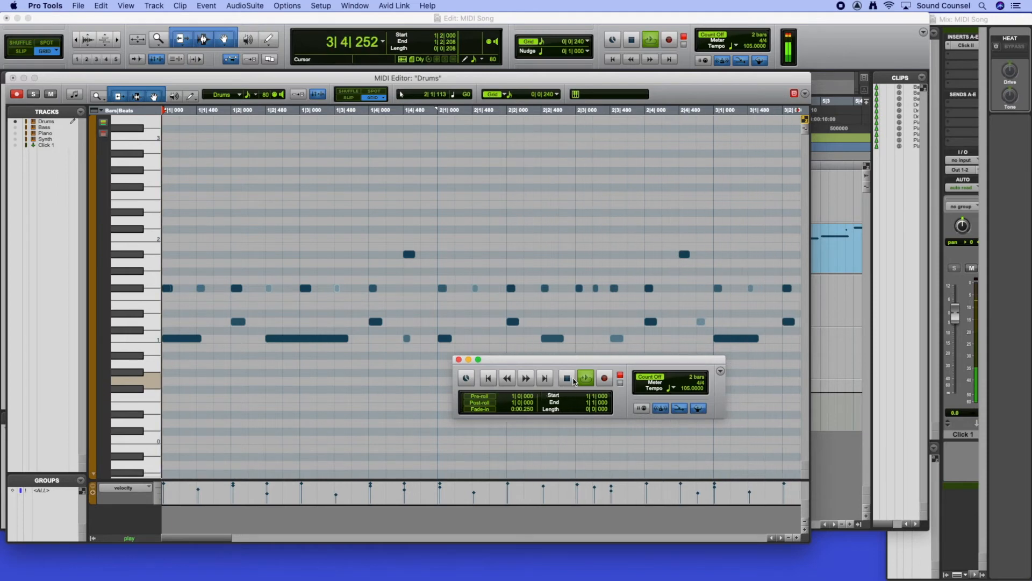
pyautogui.click(566, 378)
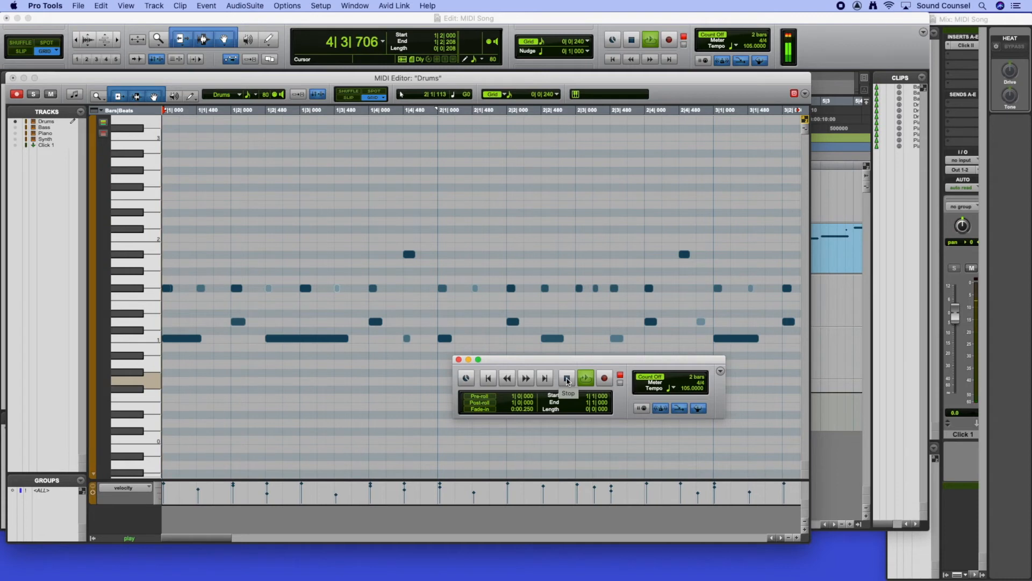
pyautogui.click(565, 377)
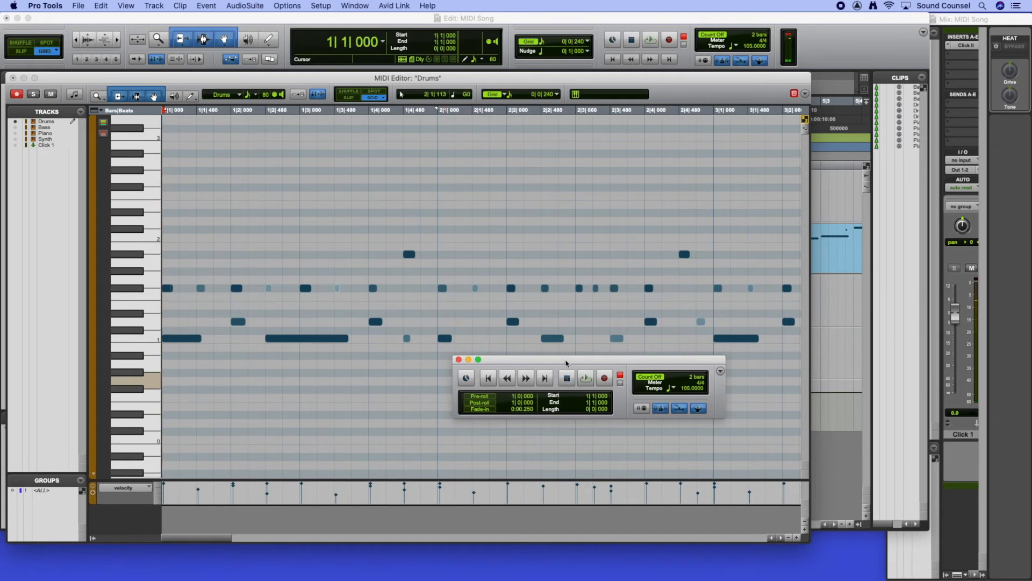
pyautogui.moveTo(565, 360); pyautogui.dragTo(563, 382)
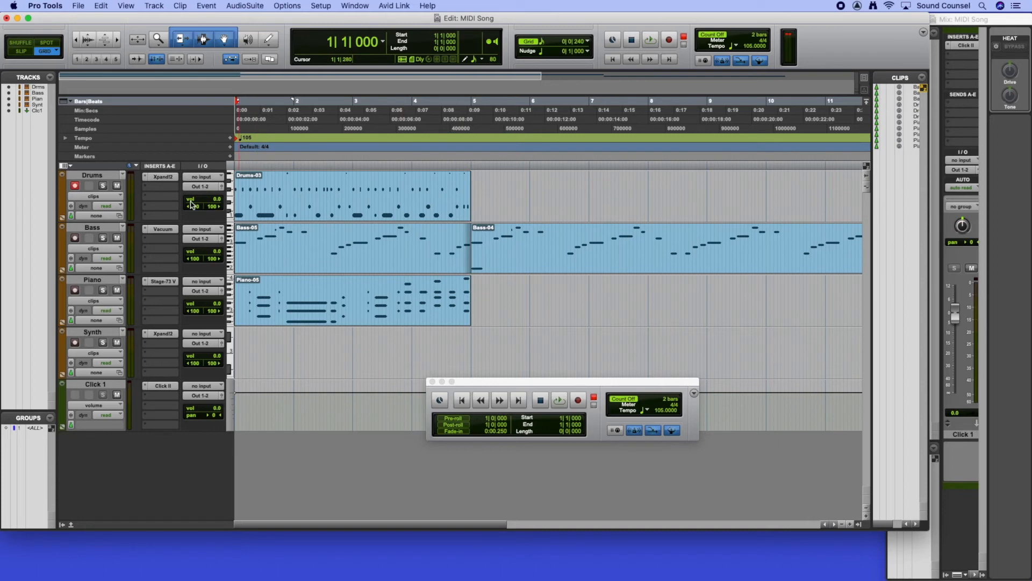
pyautogui.moveTo(145, 182)
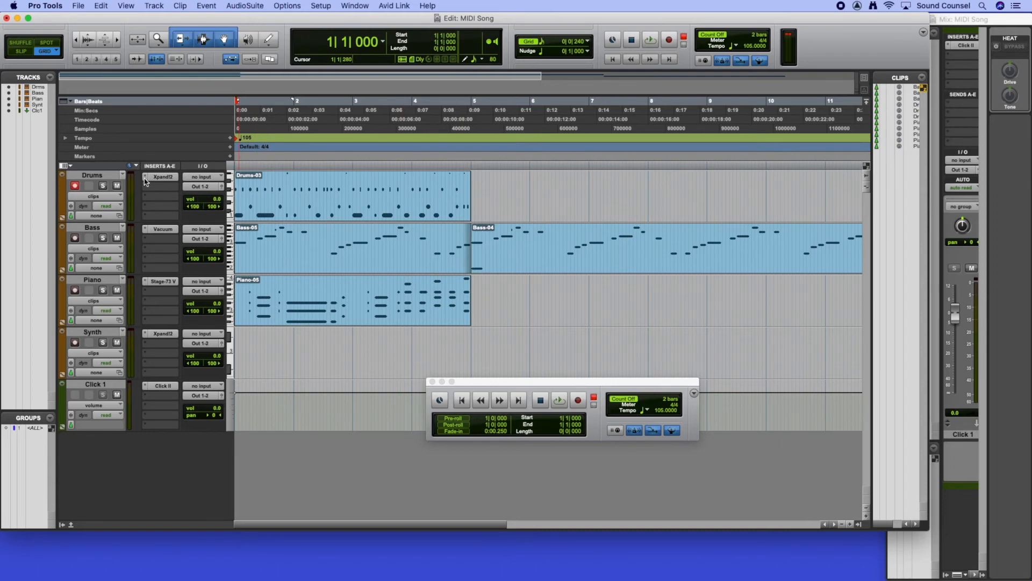
# Replace the Drums insert with the Boom (stereo) instrument plug-in.
pyautogui.click(161, 176)
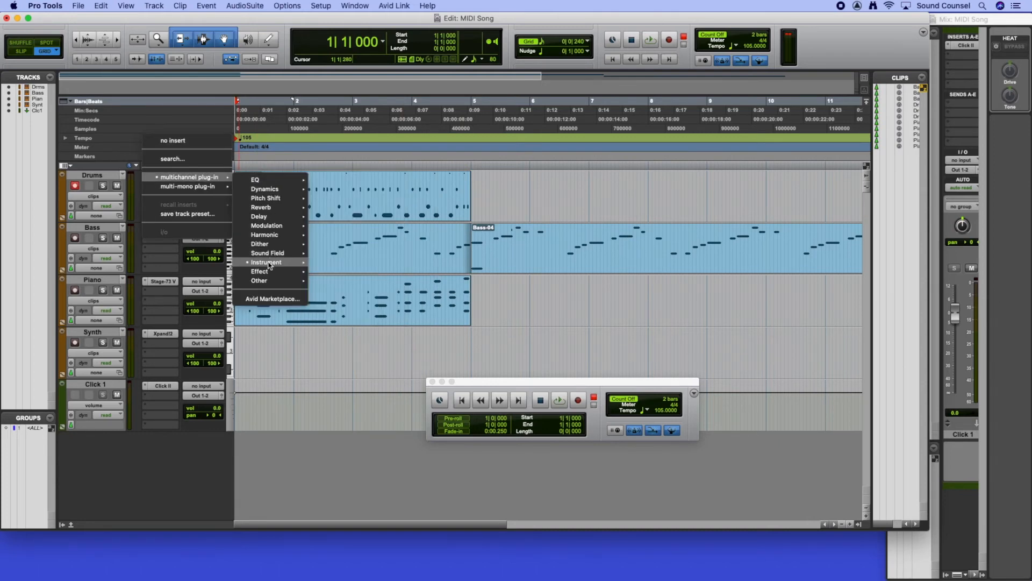
pyautogui.moveTo(267, 262)
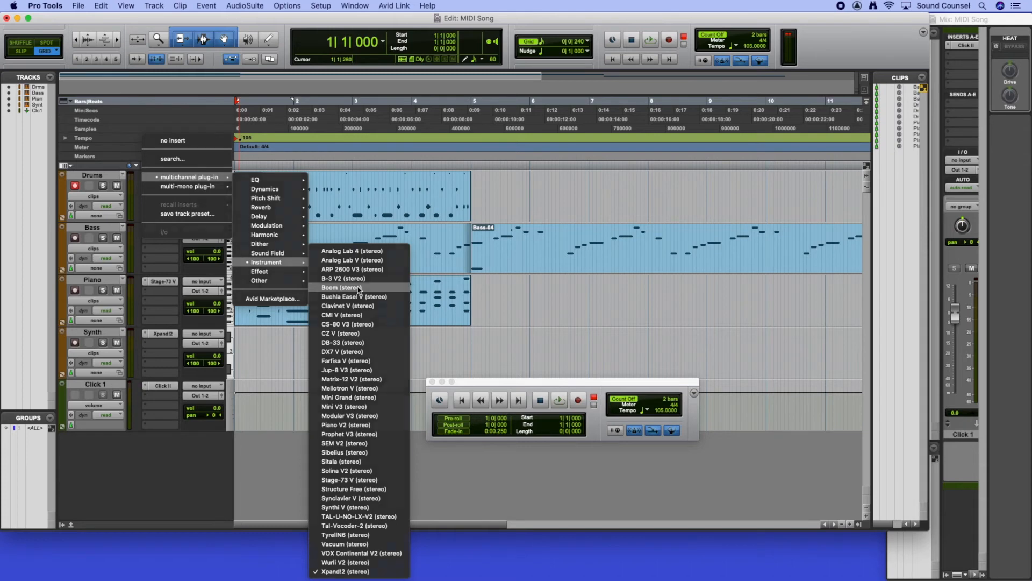
pyautogui.click(342, 543)
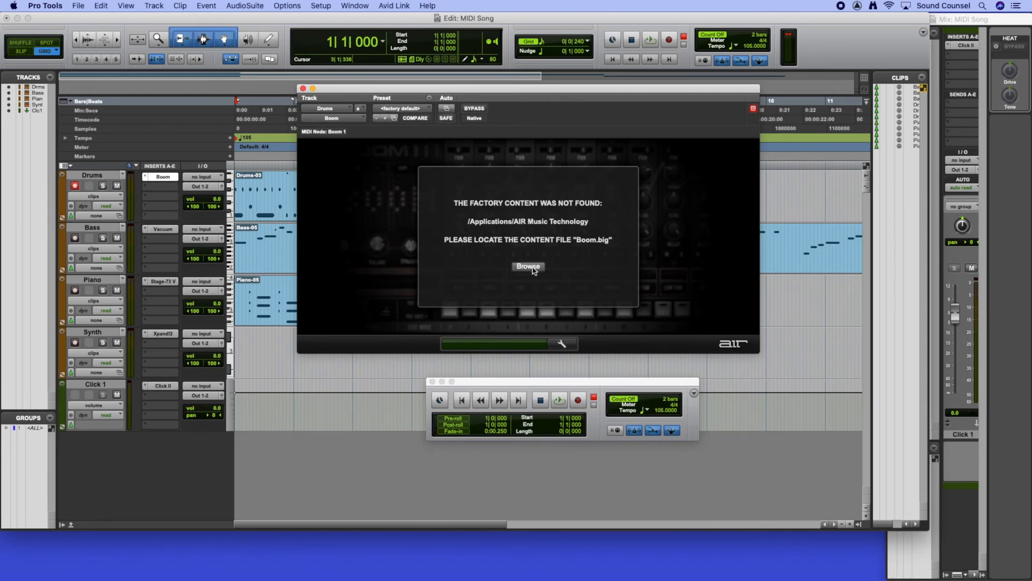
# Browse the AIR Music Technology folders and choose the Boom folder as content location.
pyautogui.click(527, 266)
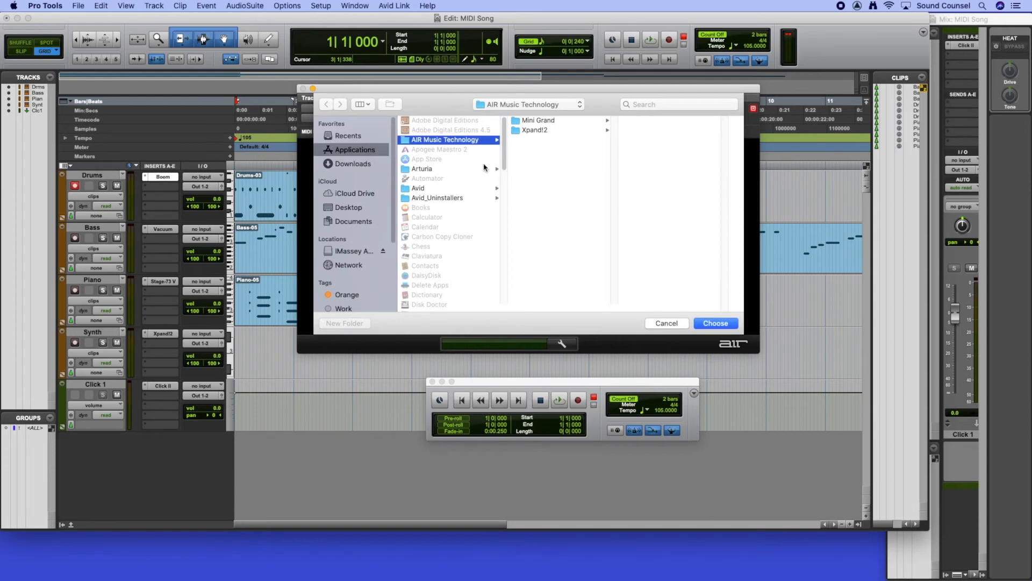
pyautogui.click(354, 251)
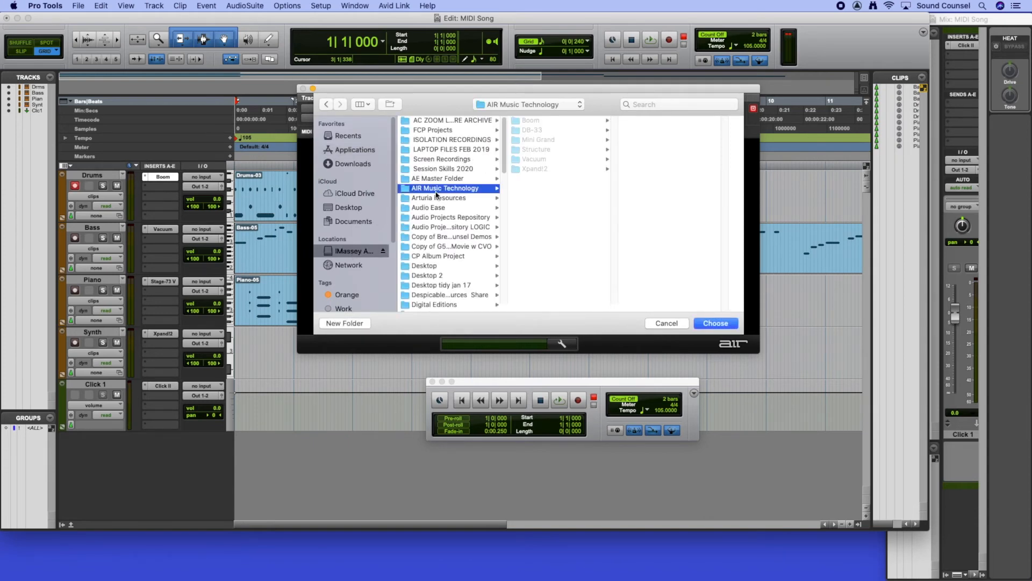
pyautogui.click(530, 120)
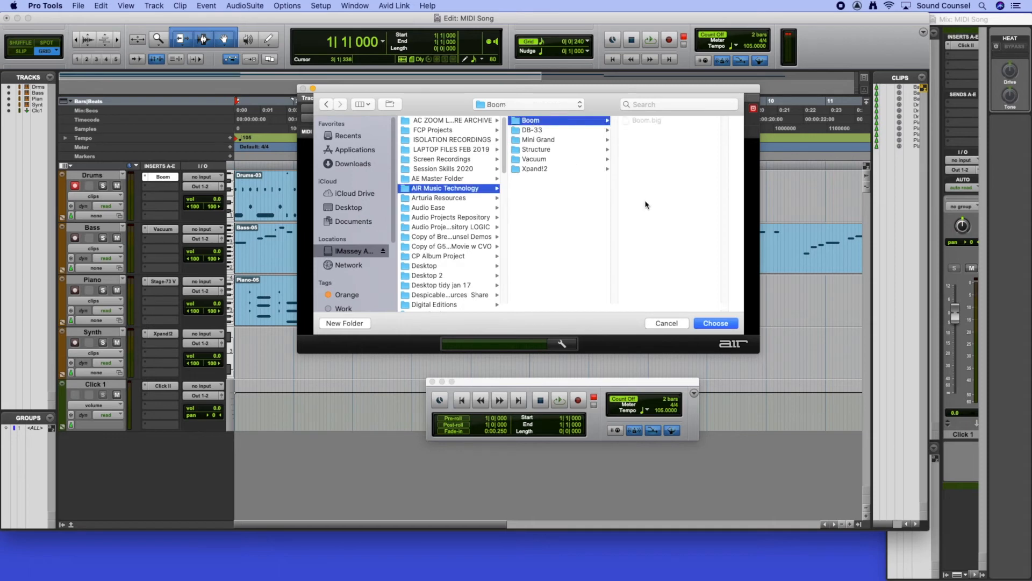
pyautogui.moveTo(643, 218)
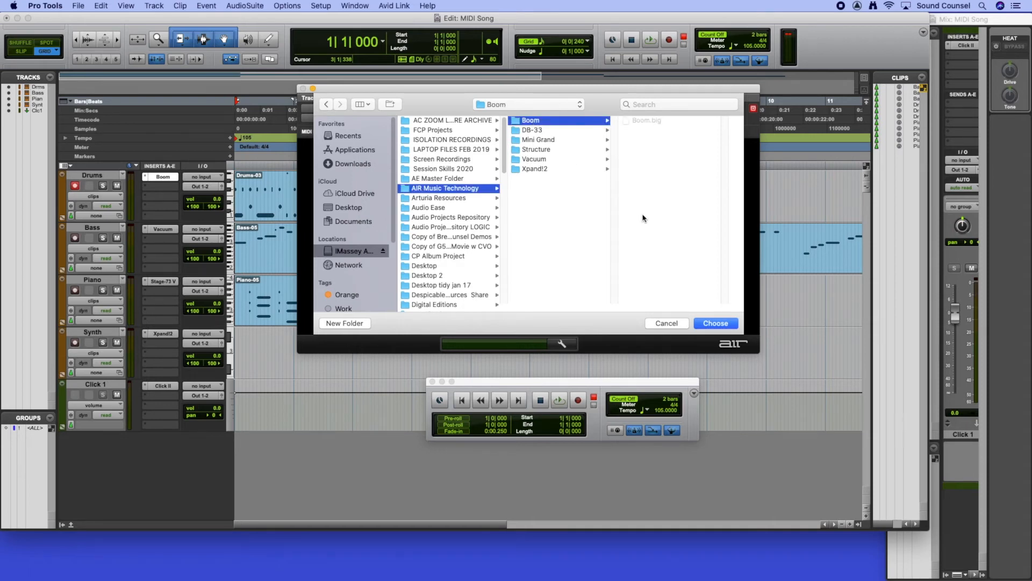
pyautogui.moveTo(714, 267)
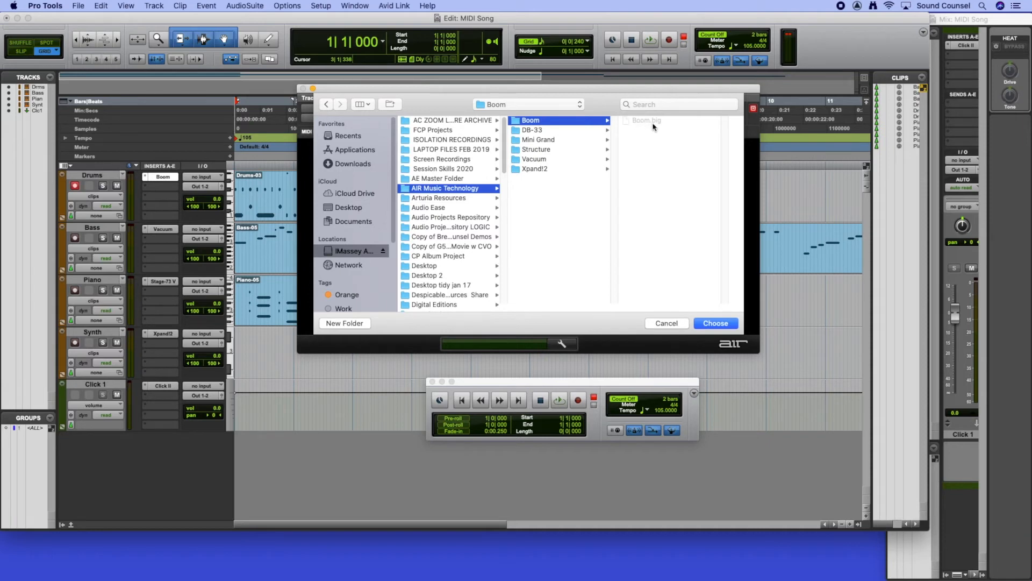
pyautogui.click(537, 139)
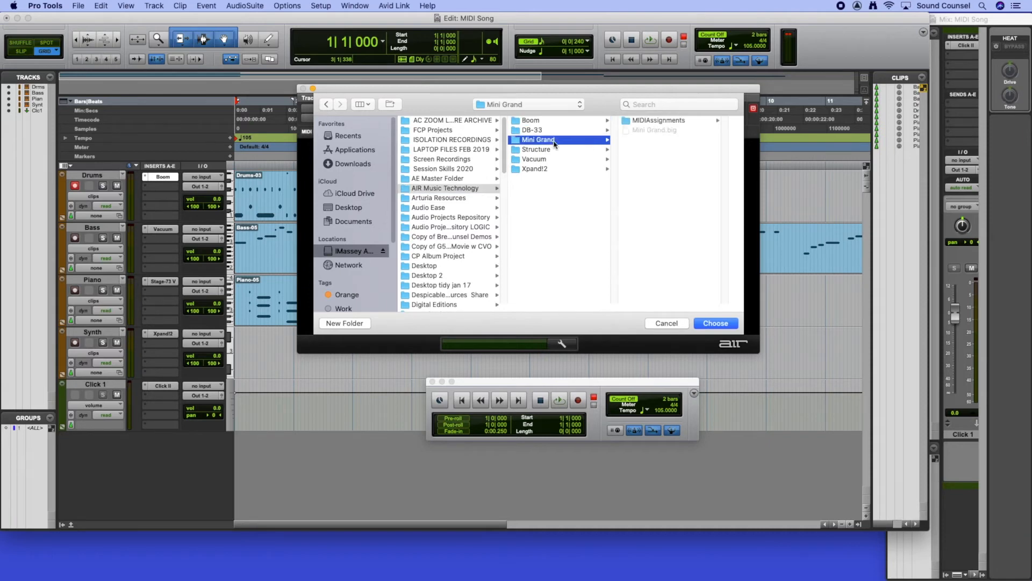
pyautogui.moveTo(539, 175)
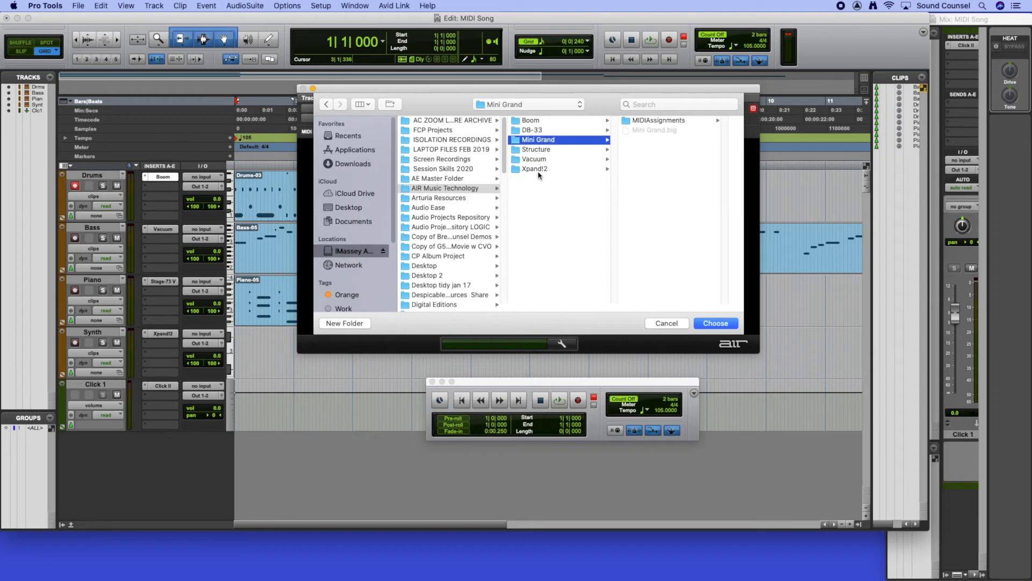
pyautogui.click(535, 169)
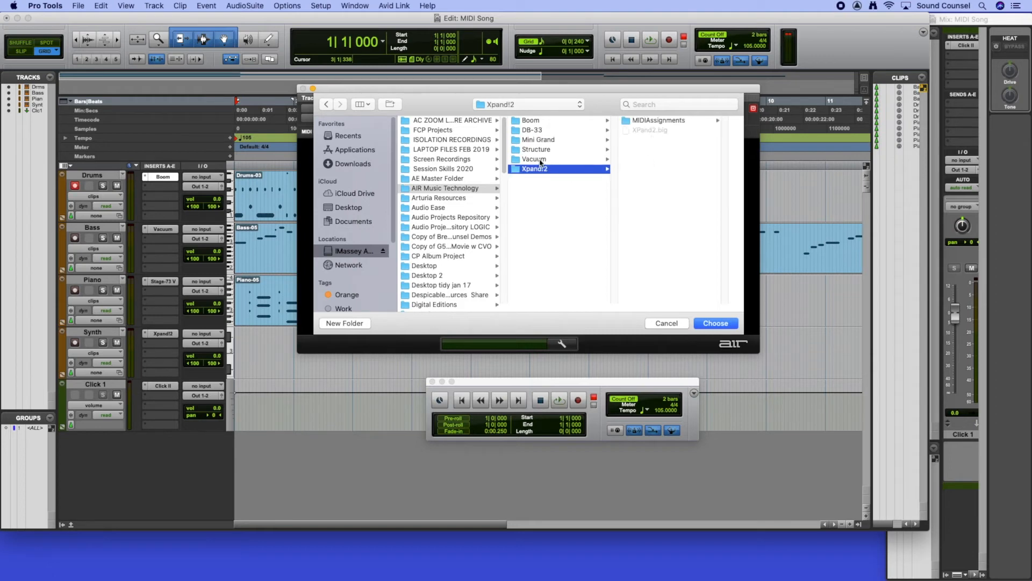
pyautogui.click(534, 158)
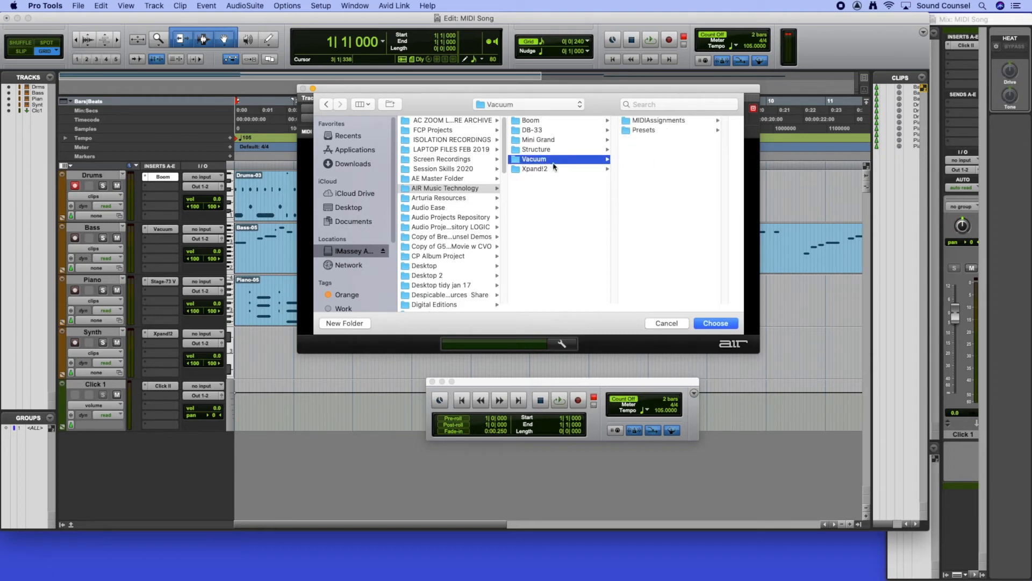
pyautogui.click(531, 120)
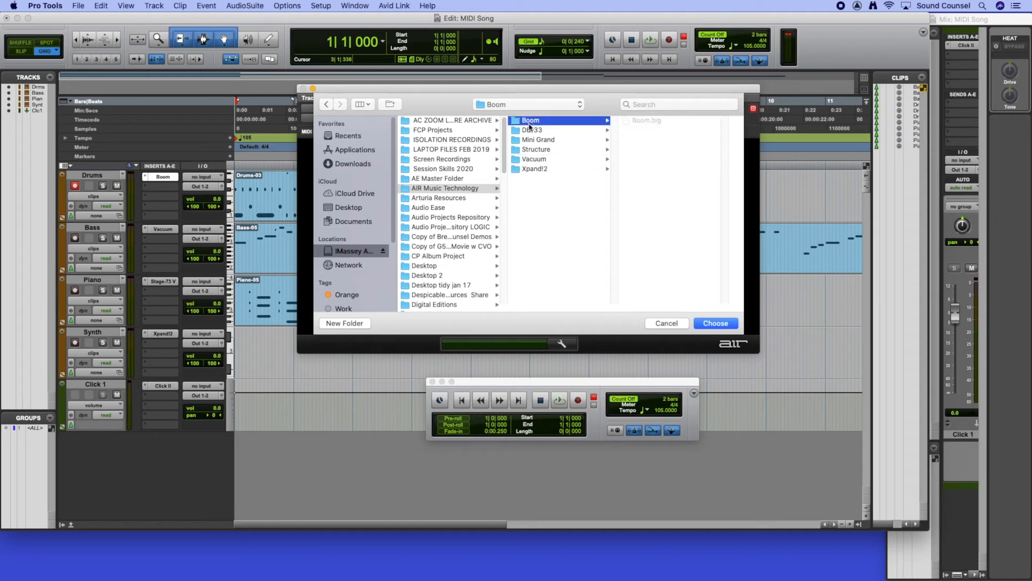
pyautogui.click(716, 323)
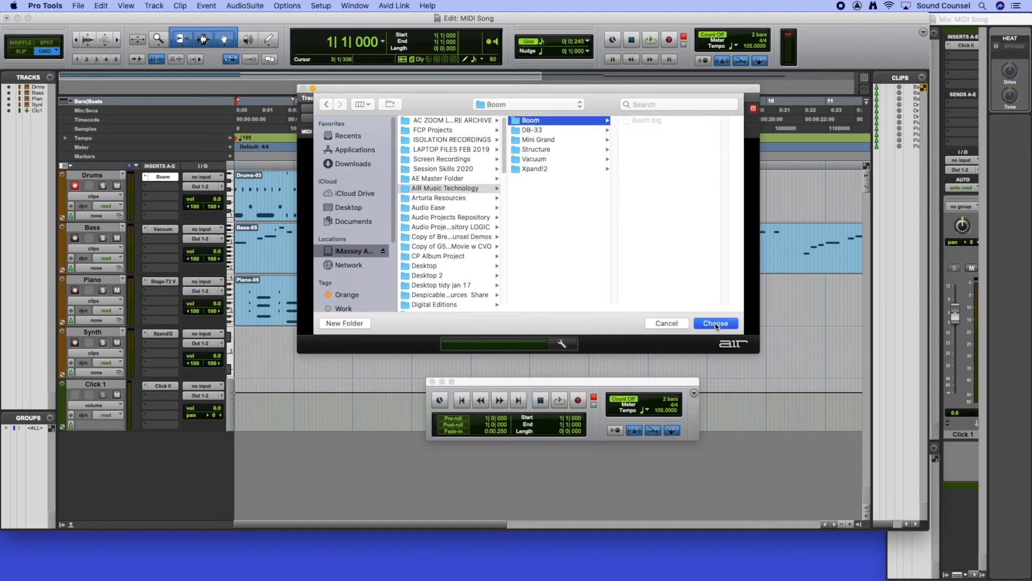
pyautogui.click(715, 323)
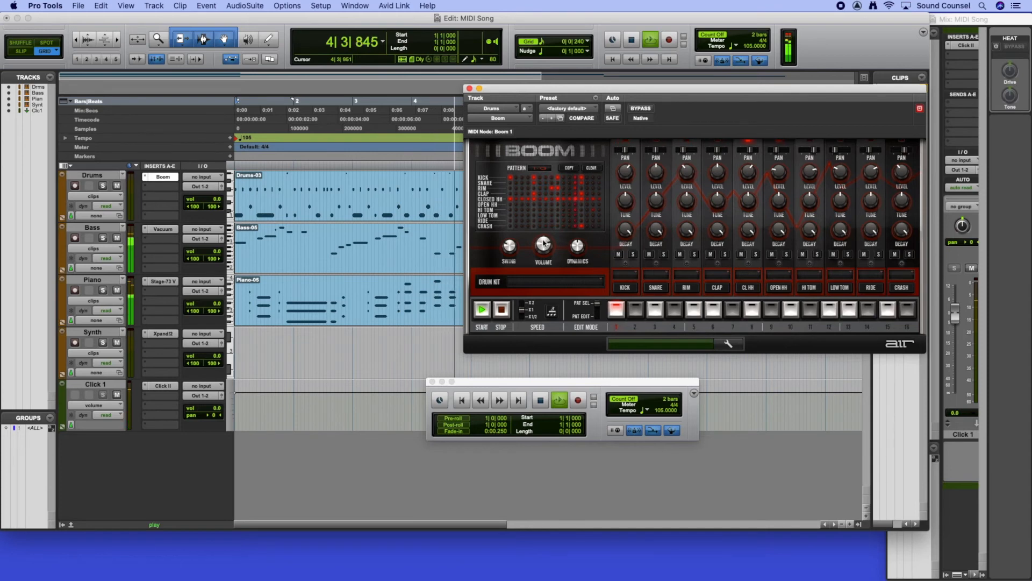
# Show Boom's Drum Kit menu listing kits from Urban 1 to Retro.
pyautogui.click(540, 282)
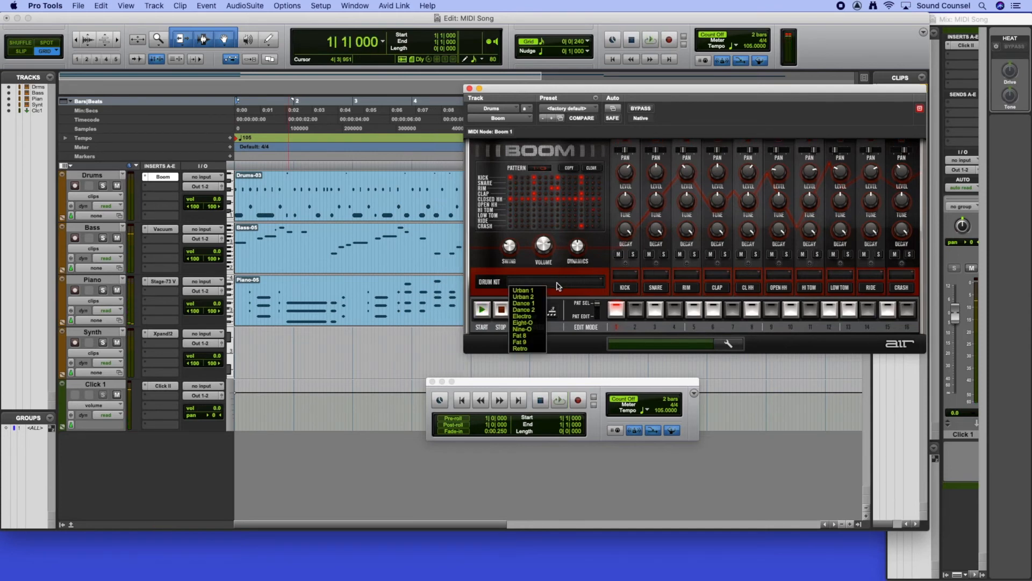
# Load the Urban 1 kit into Boom and start Boom's built-in pattern.
pyautogui.click(523, 289)
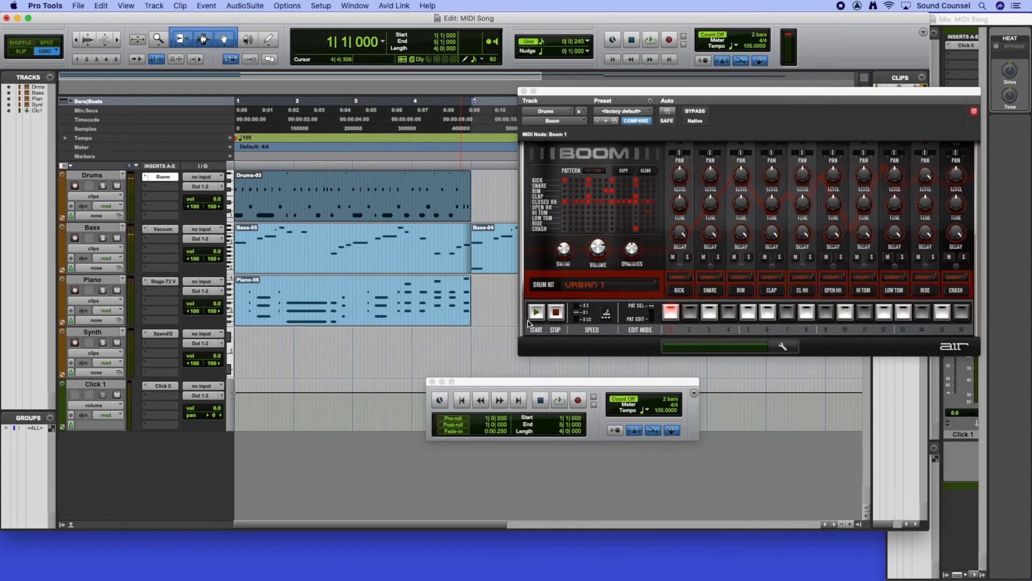
pyautogui.click(536, 311)
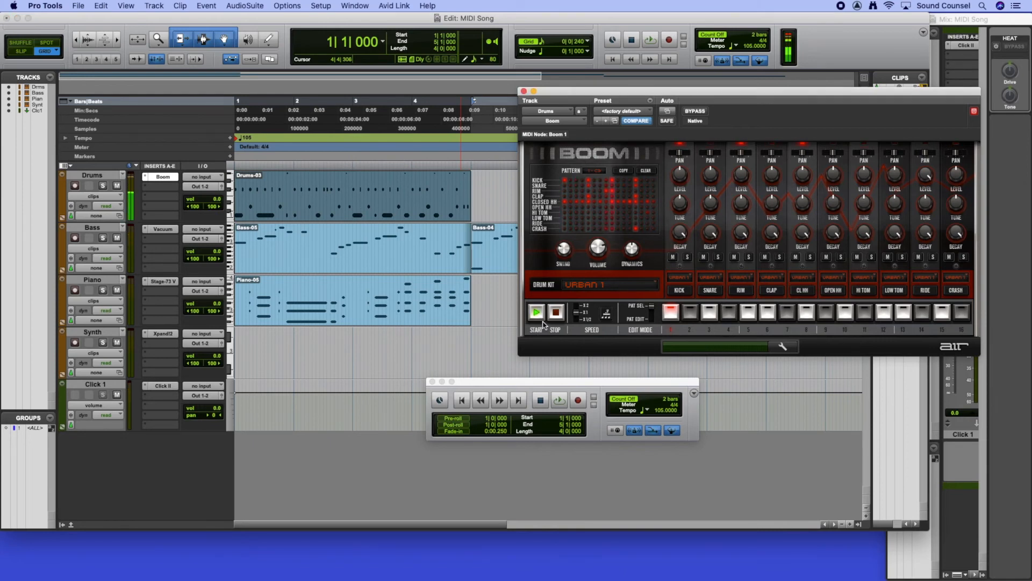
pyautogui.click(536, 311)
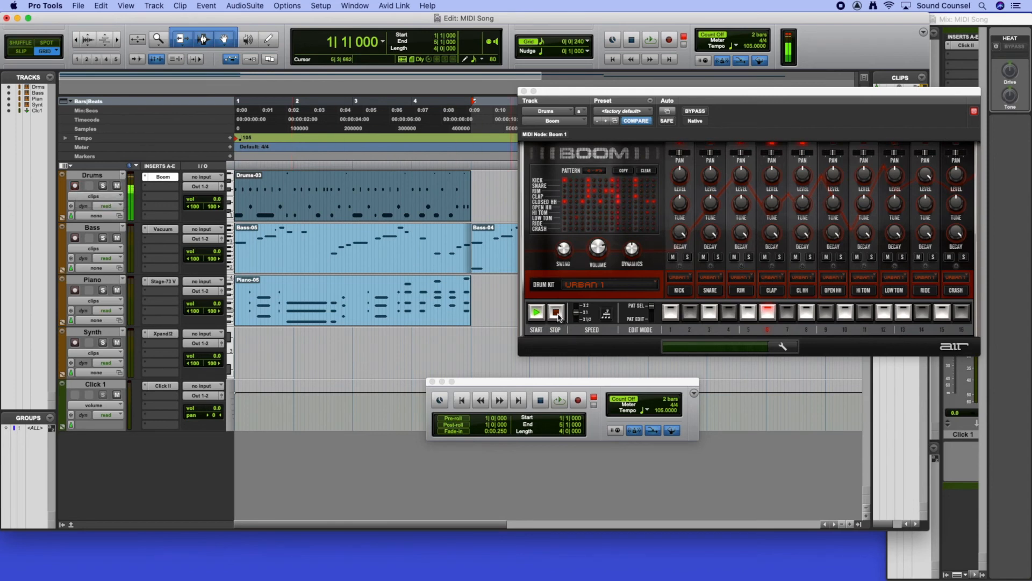
# Stop Boom's pattern and switch kits through Eight-O and Nine-O to Dance 1.
pyautogui.click(535, 312)
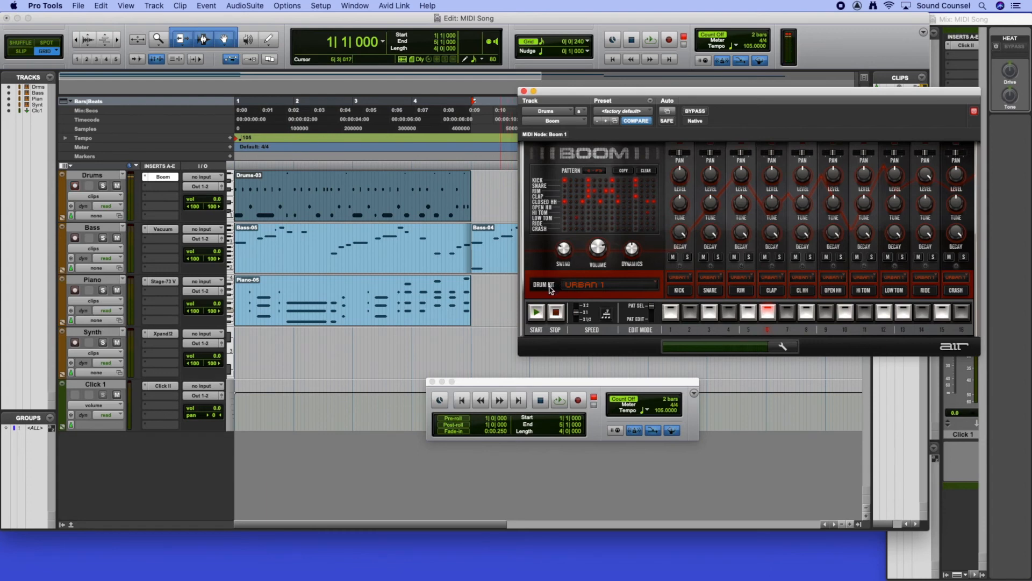
pyautogui.click(601, 284)
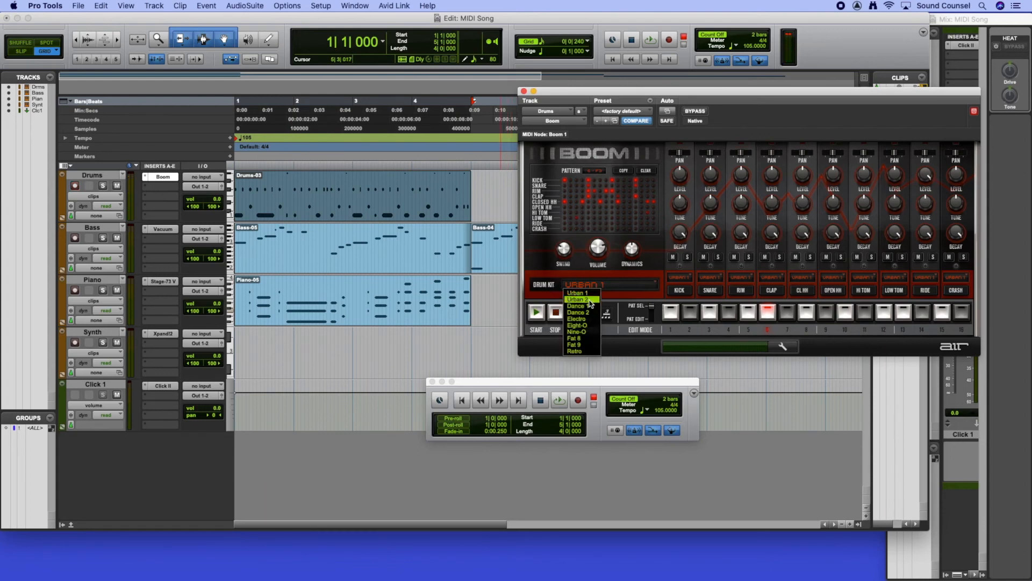
pyautogui.moveTo(578, 326)
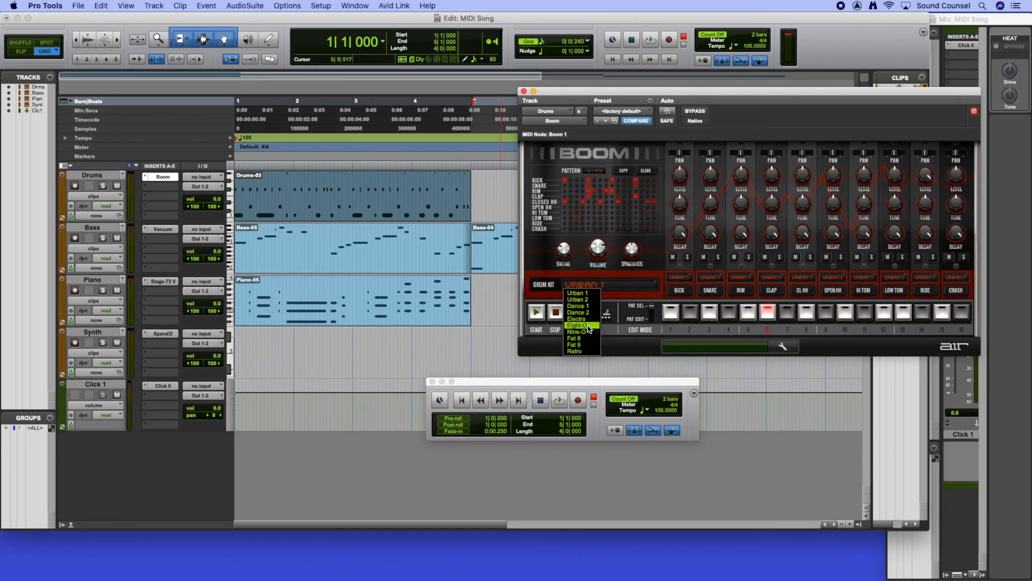
pyautogui.click(578, 325)
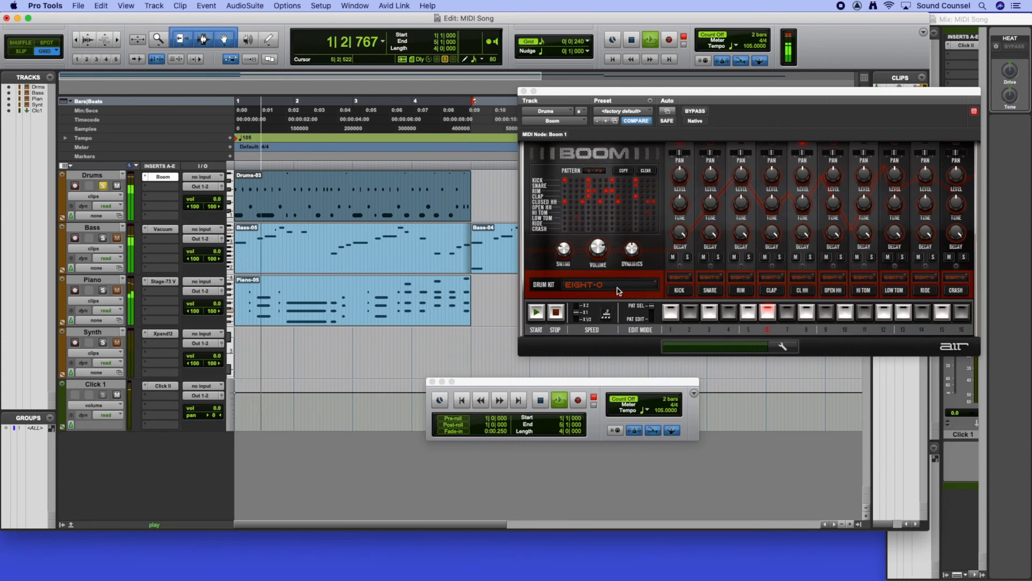
pyautogui.click(595, 285)
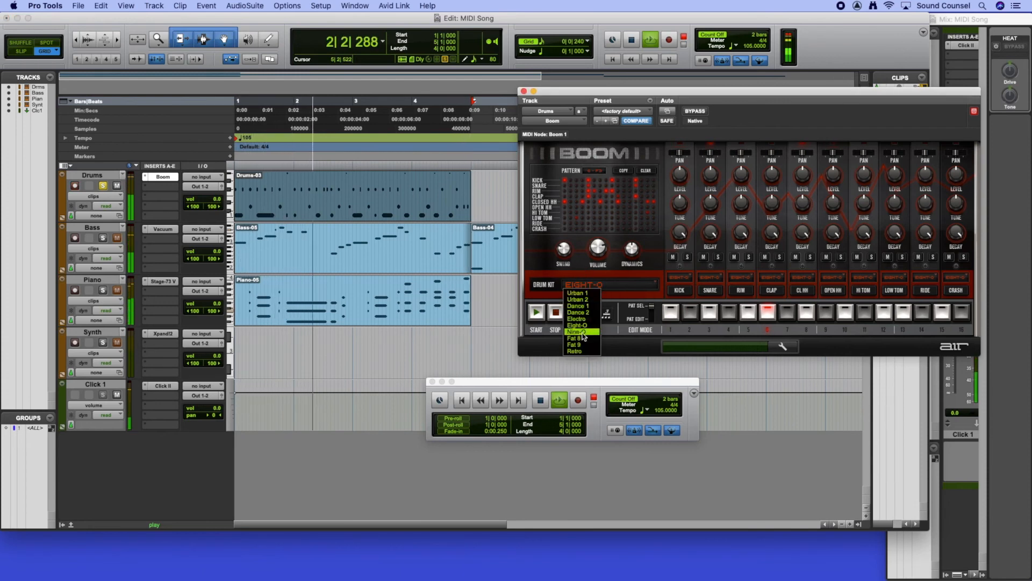
pyautogui.click(575, 325)
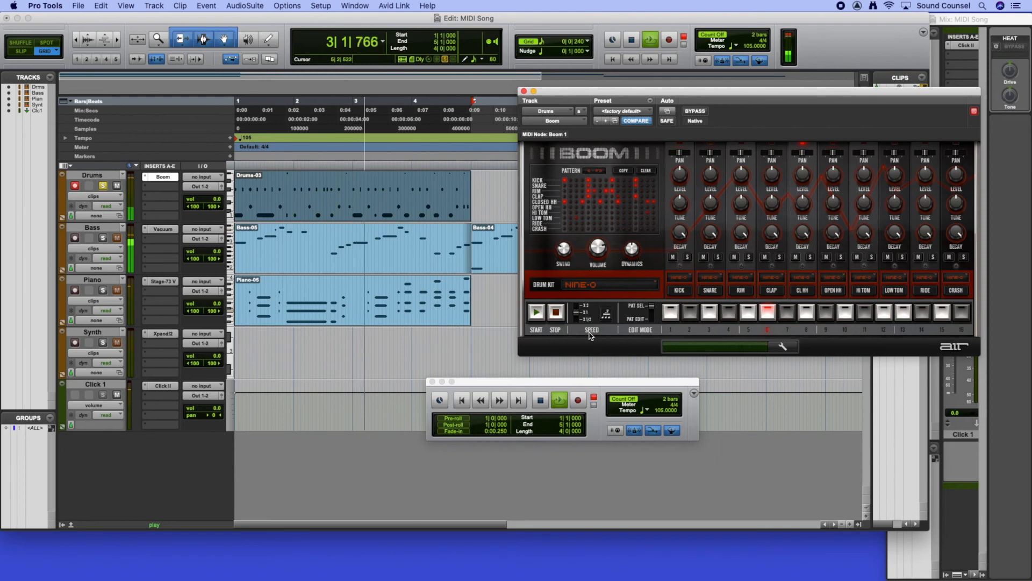
pyautogui.click(606, 284)
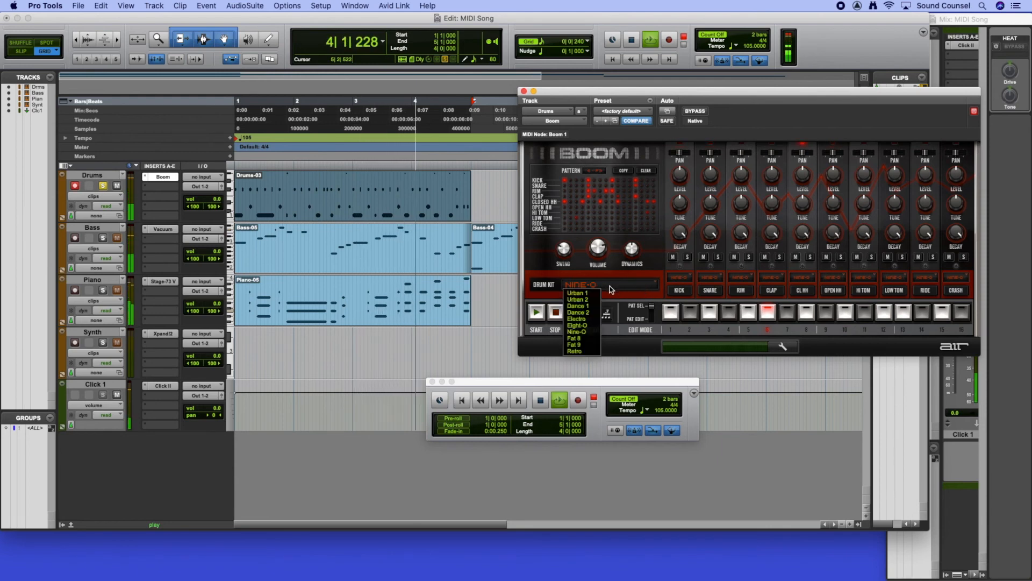
pyautogui.click(576, 306)
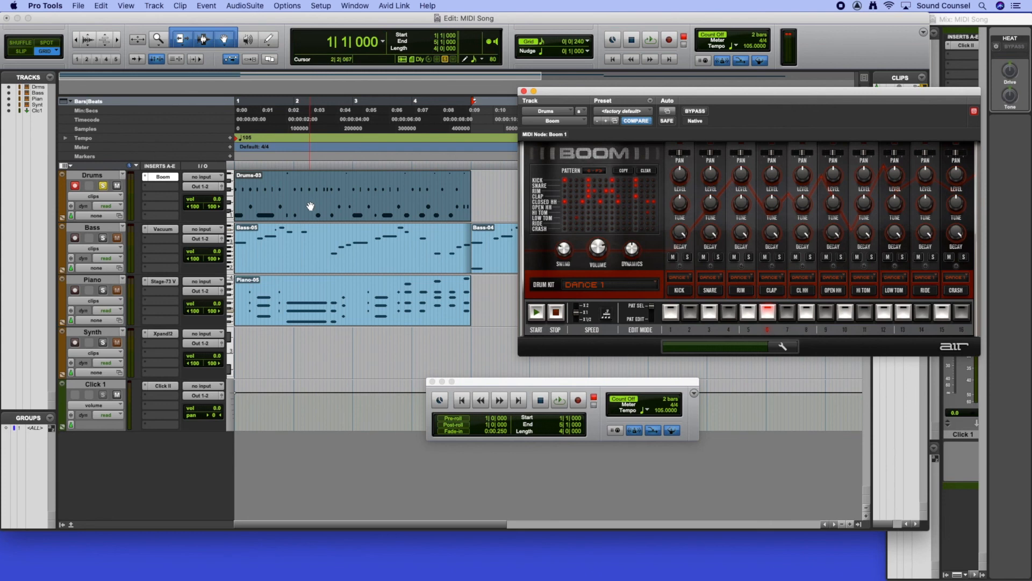
# Switch Boom's kit to Fat 8, then Retro, and stop session playback.
pyautogui.click(609, 284)
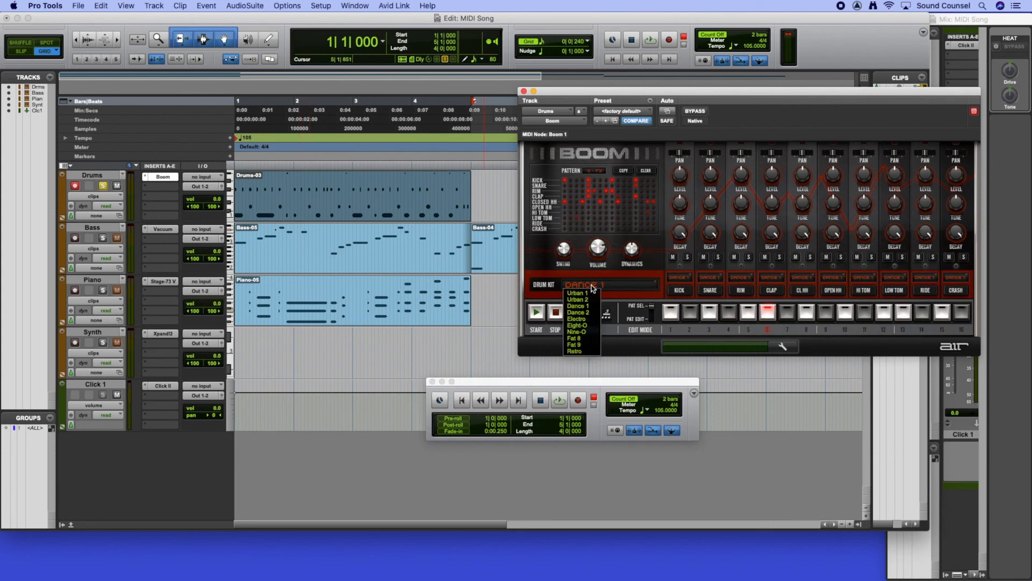
pyautogui.moveTo(585, 339)
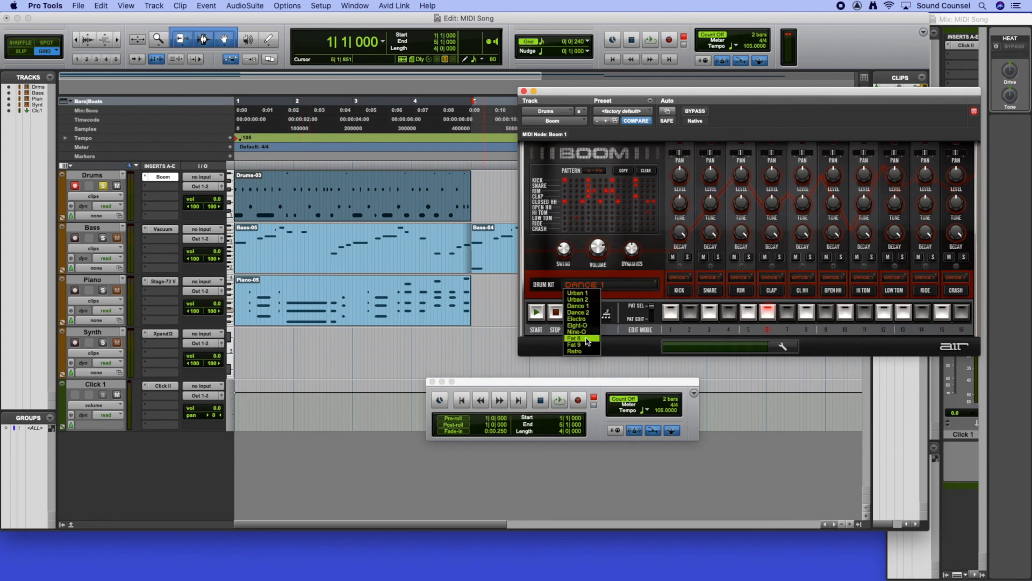
pyautogui.click(576, 338)
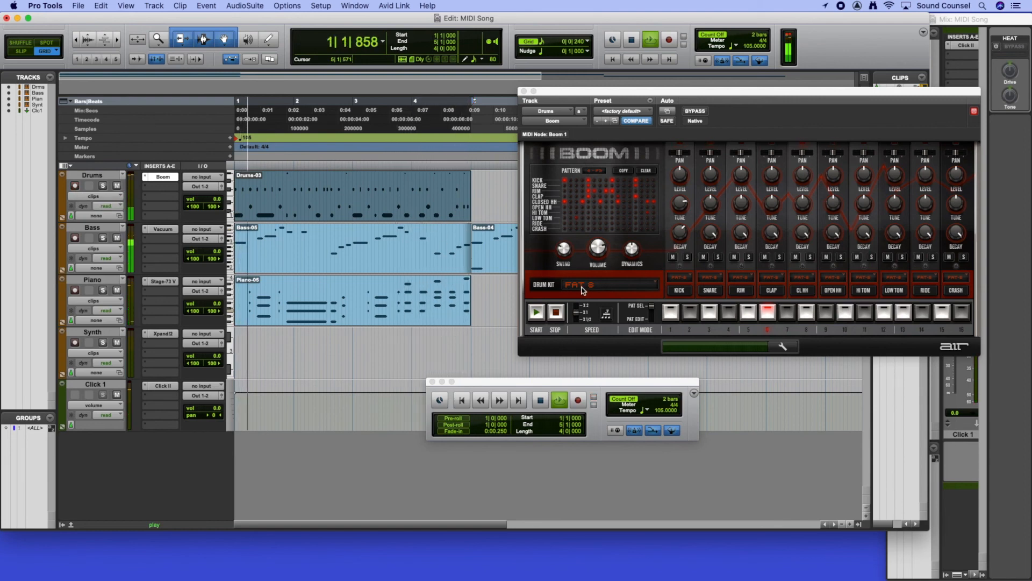
pyautogui.click(609, 284)
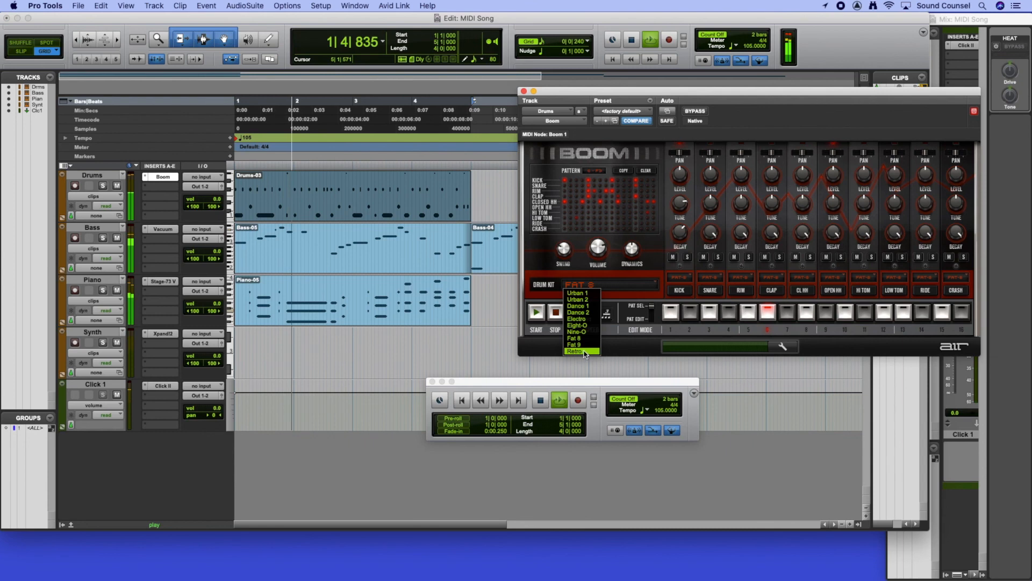
pyautogui.click(575, 351)
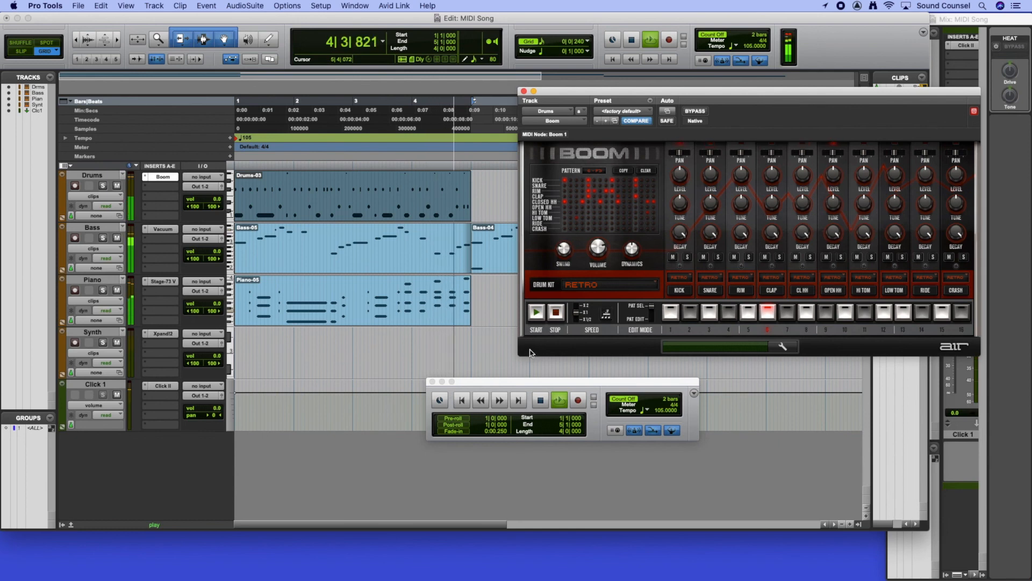
pyautogui.click(539, 399)
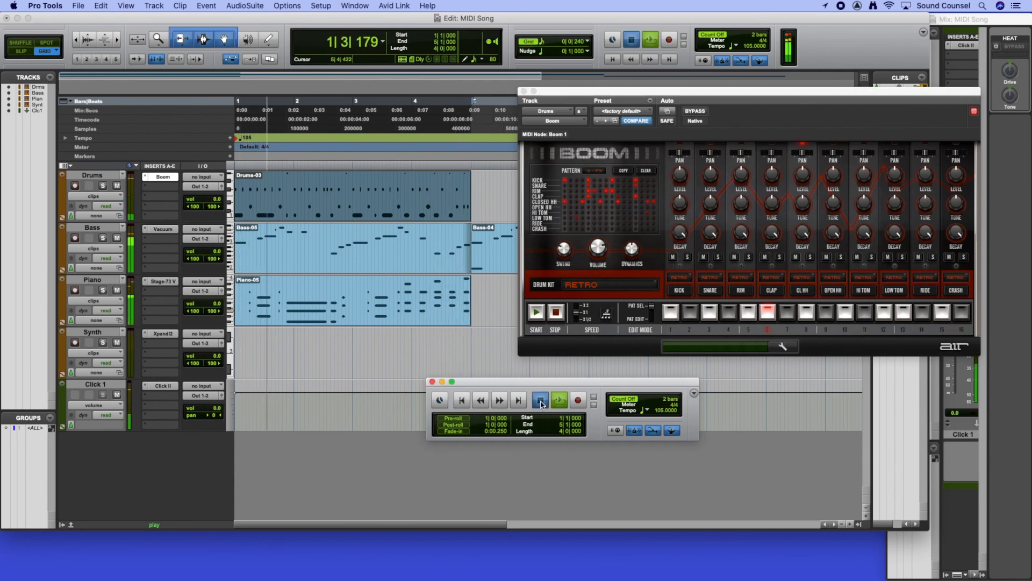
pyautogui.click(555, 400)
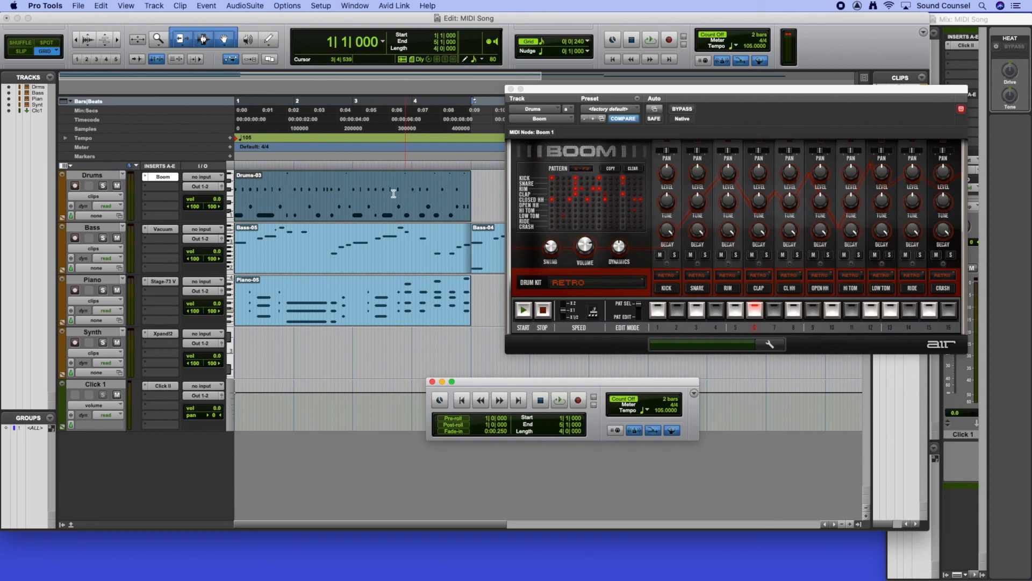
pyautogui.moveTo(382, 202)
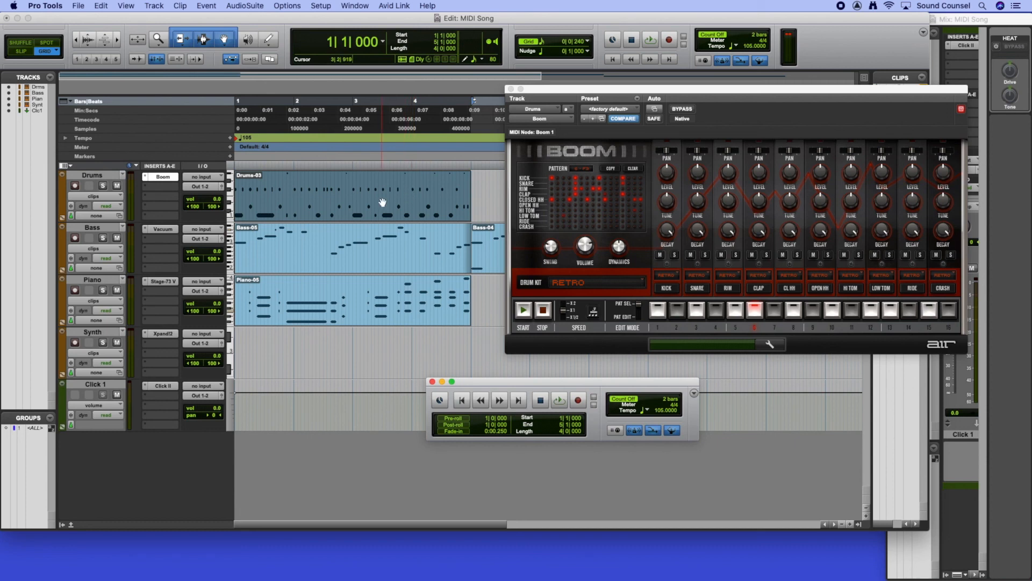